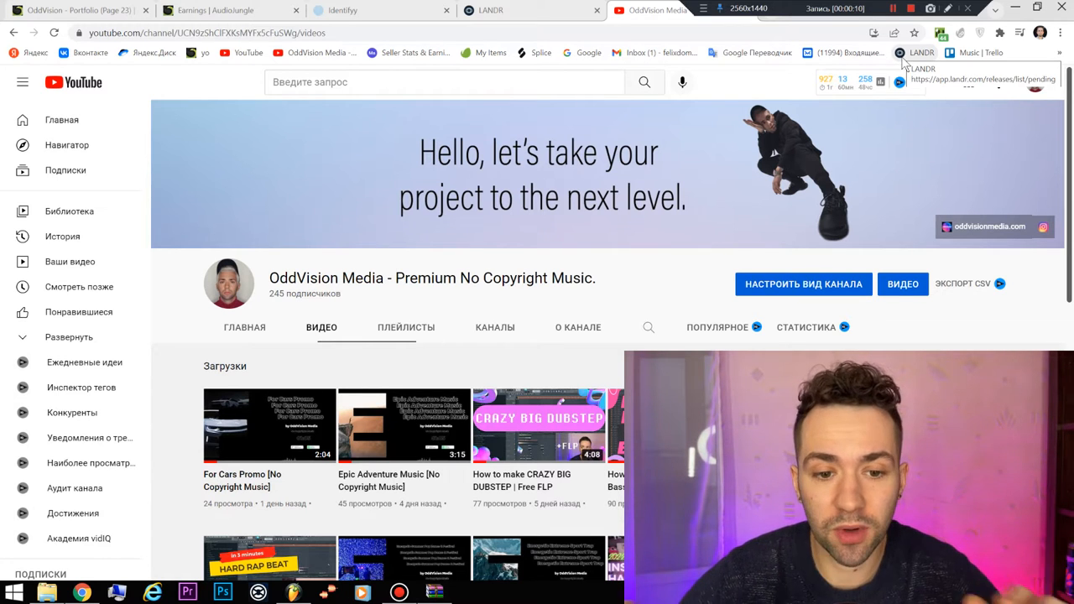
mouse_move(377, 181)
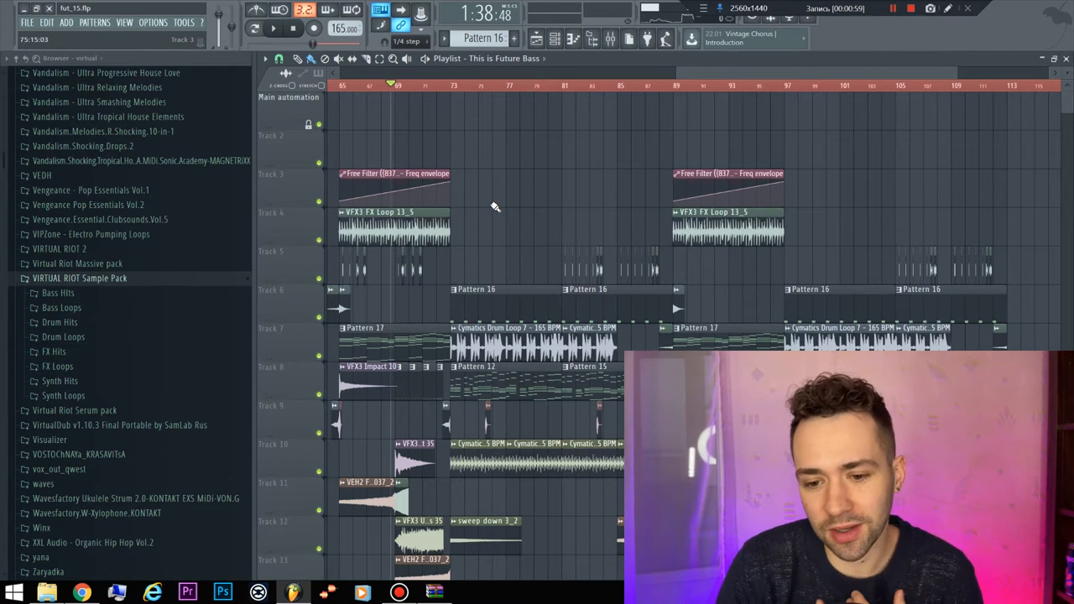
mouse_move(486, 225)
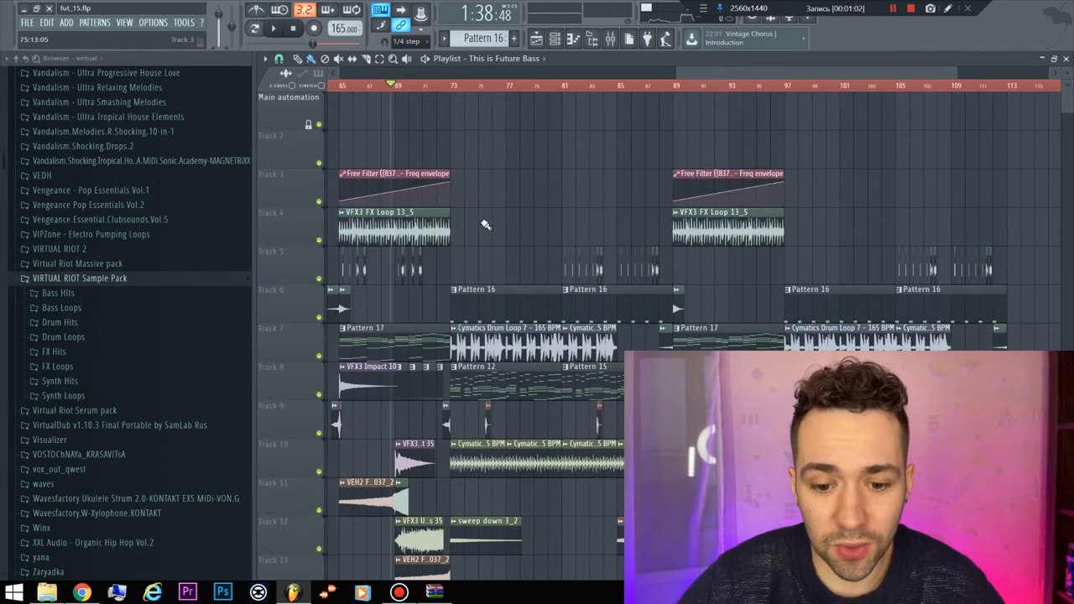
Select the Serum #6, lead and 808 channels in the Channel rack and play them together
scroll(left, 3)
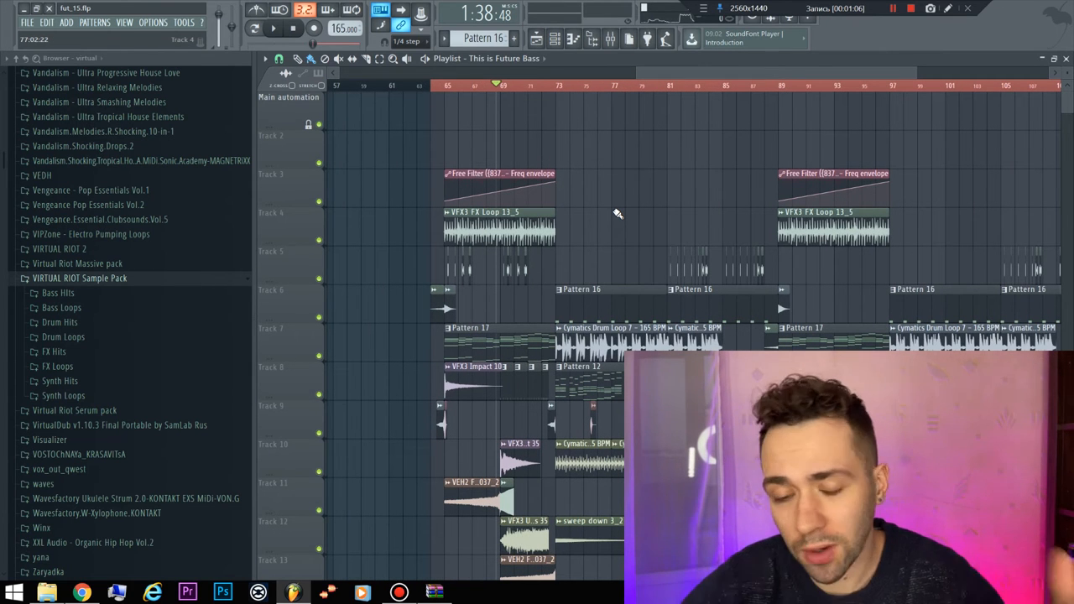
mouse_move(611, 237)
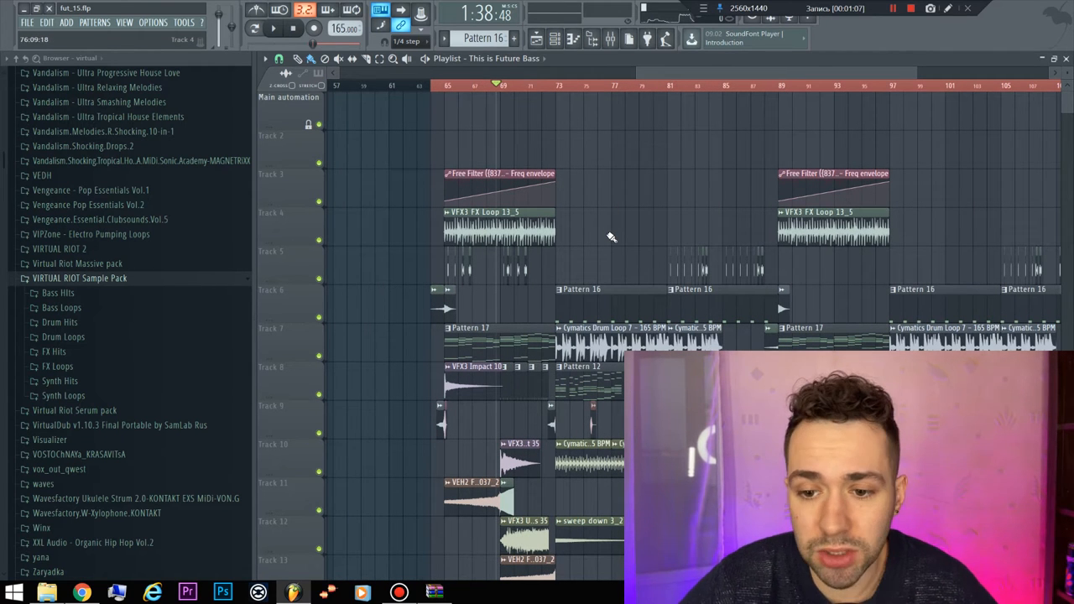
scroll(down, 3)
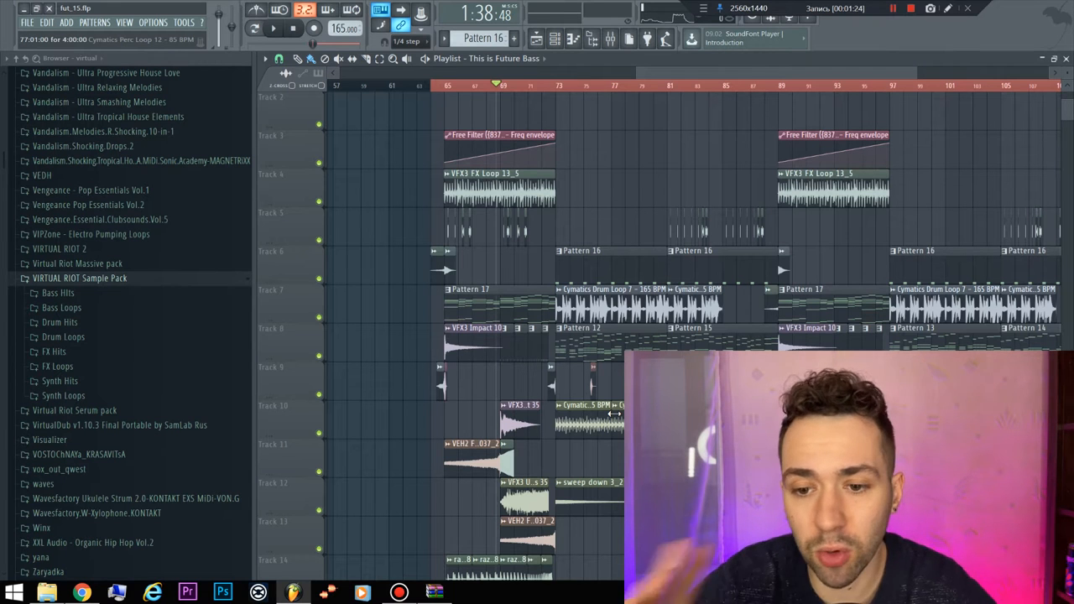
scroll(down, 3)
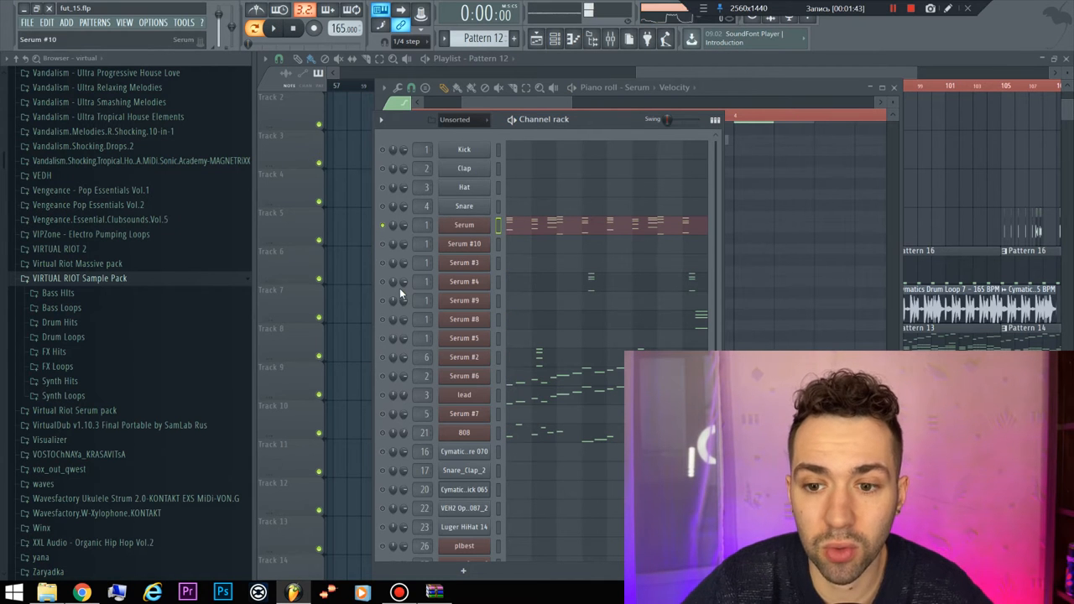
mouse_move(382, 359)
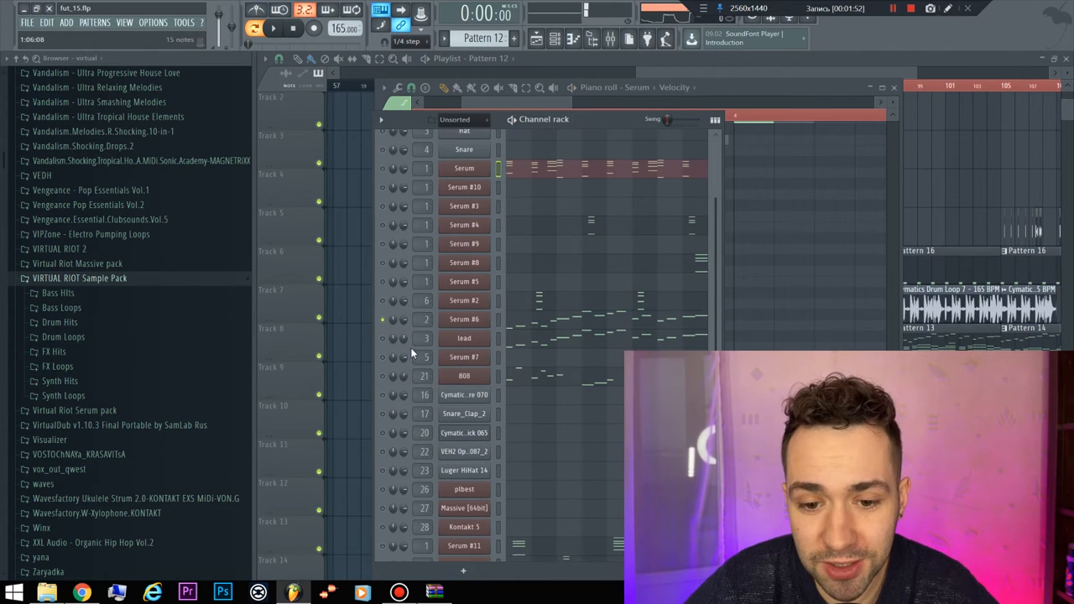
click(383, 338)
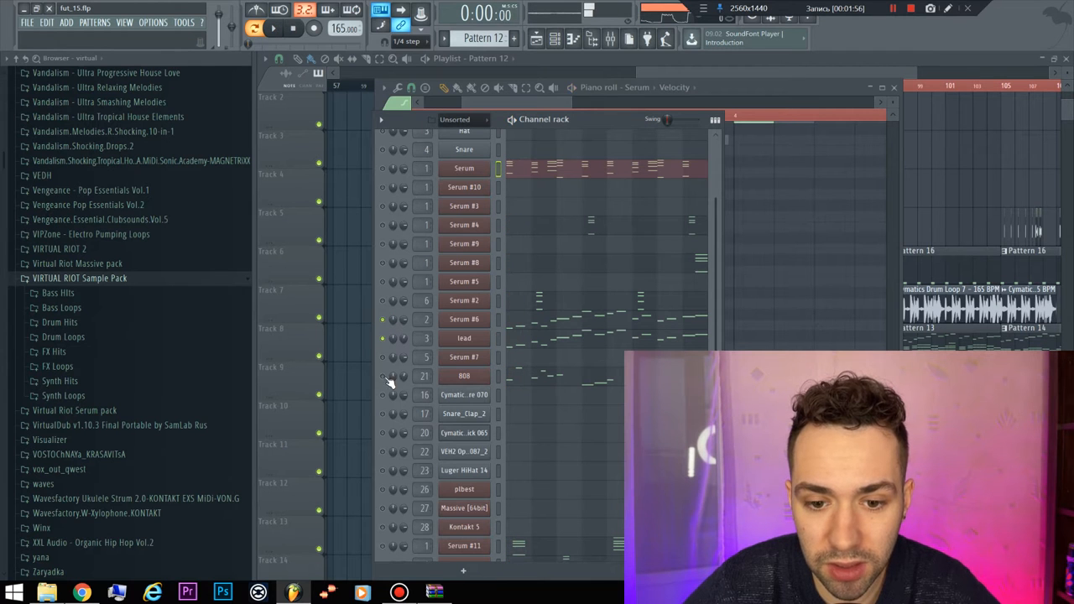
click(273, 29)
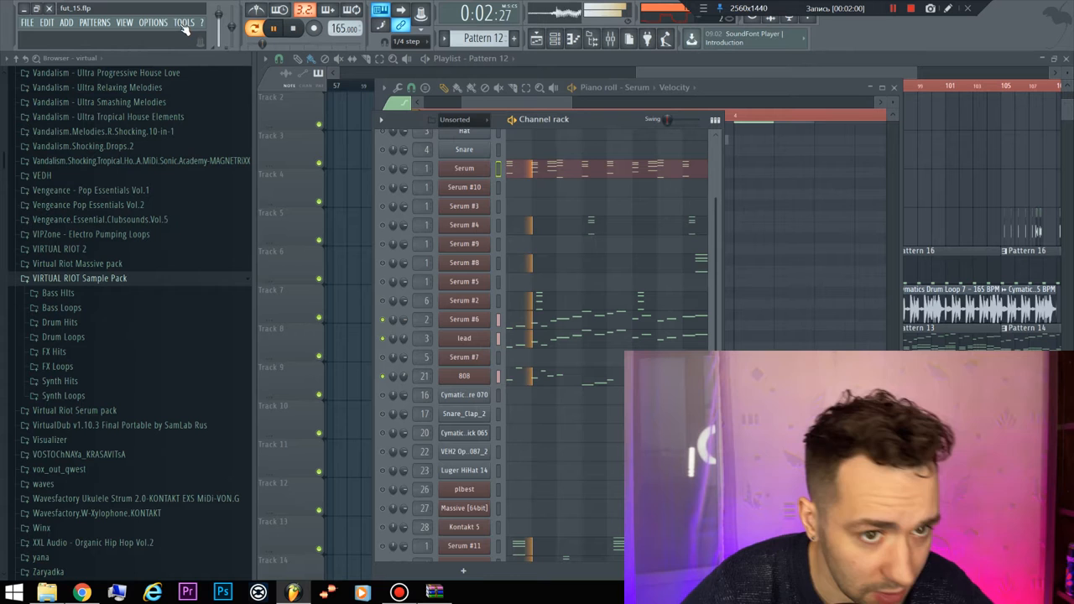
click(184, 22)
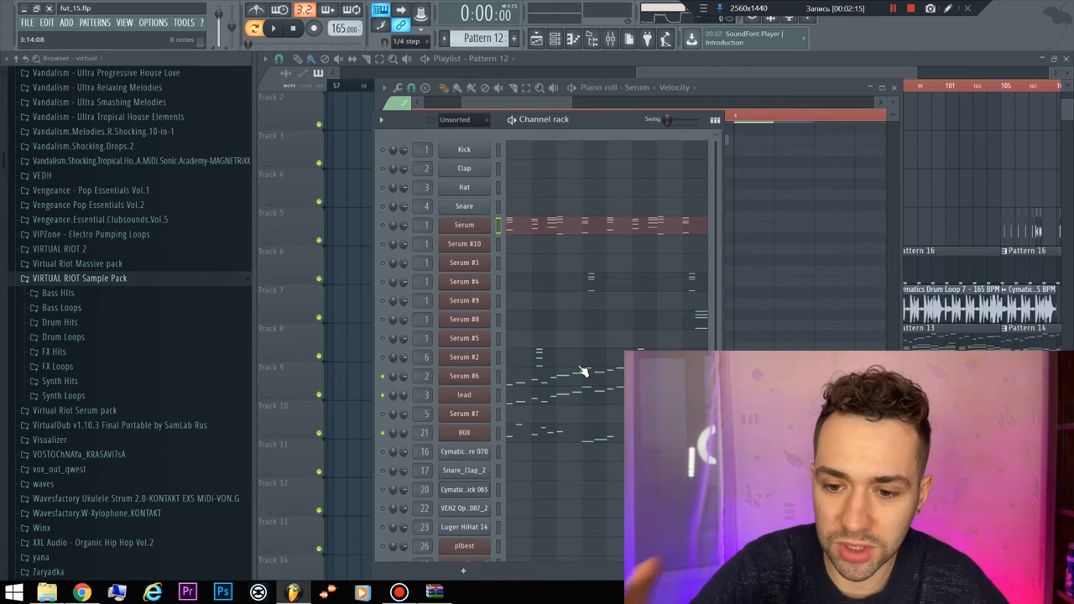
click(80, 593)
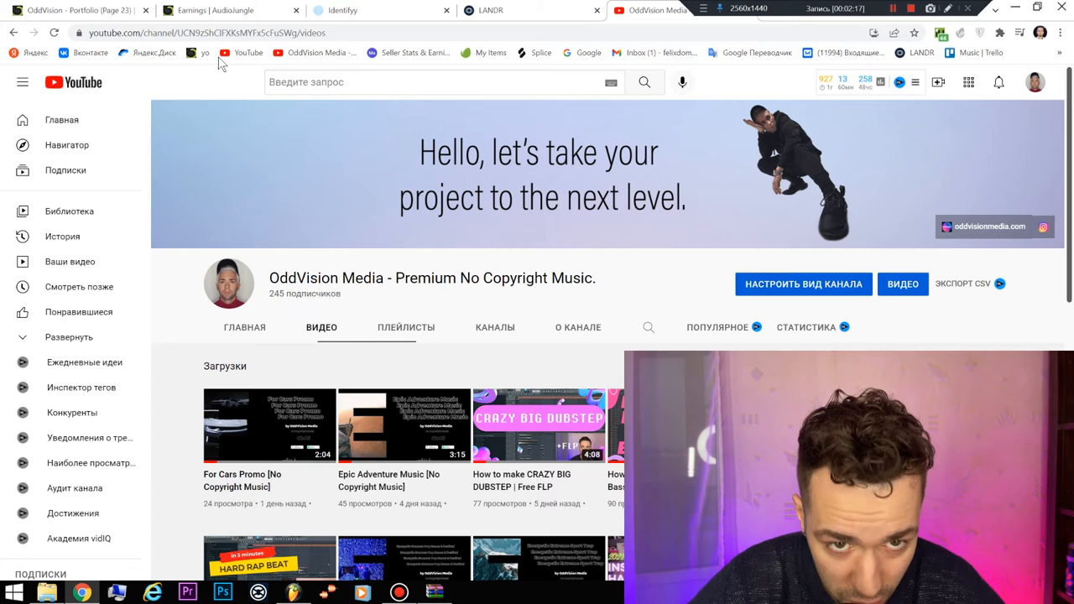
Close the Channel rack and Piano roll and zoom the Playlist to show the full arrangement
click(231, 10)
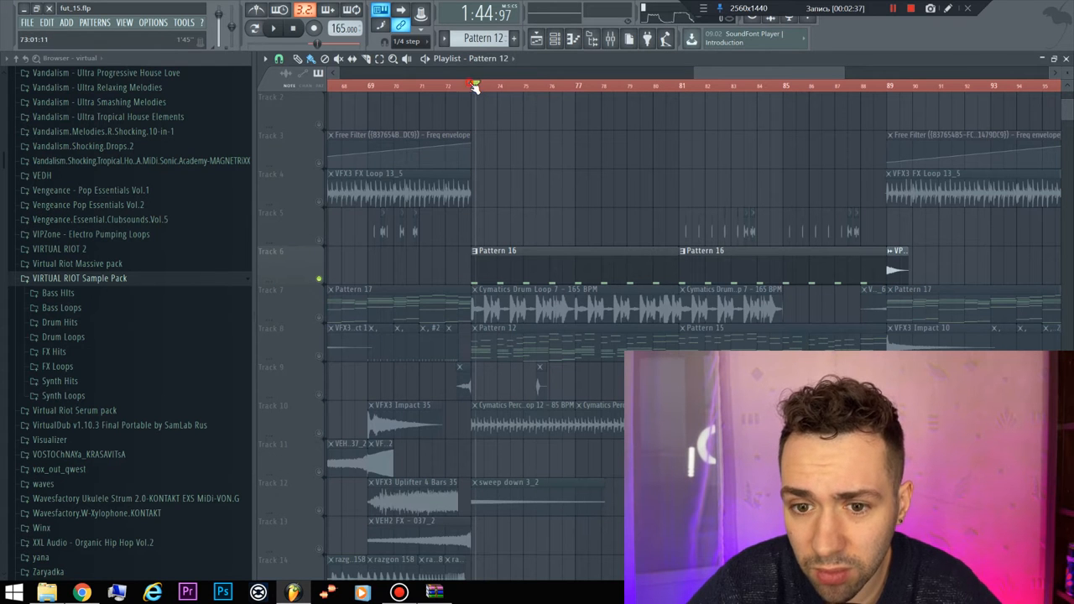
click(472, 85)
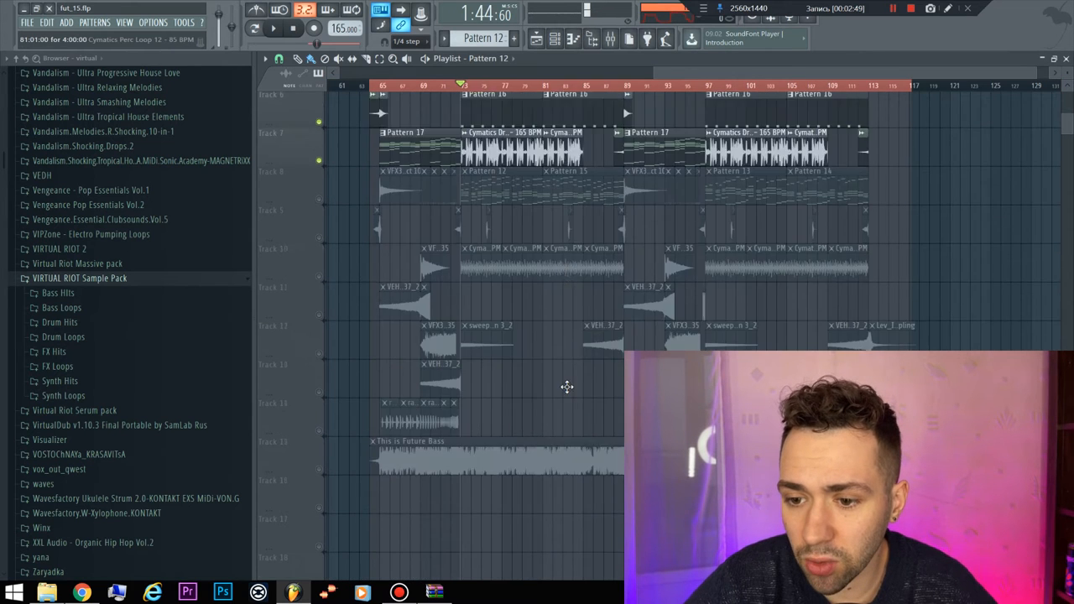
scroll(up, 3)
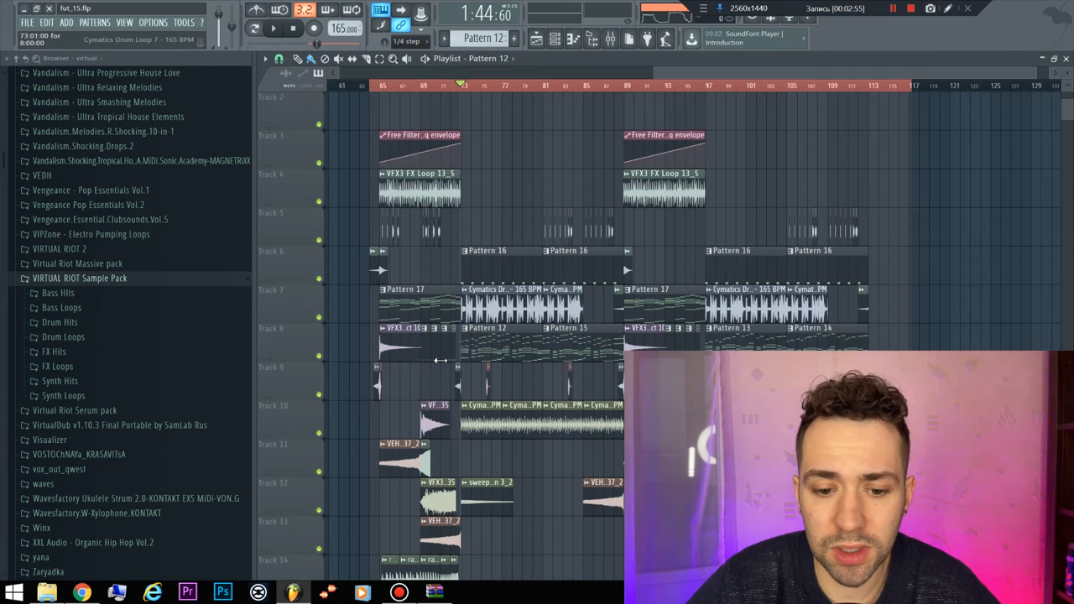
click(81, 592)
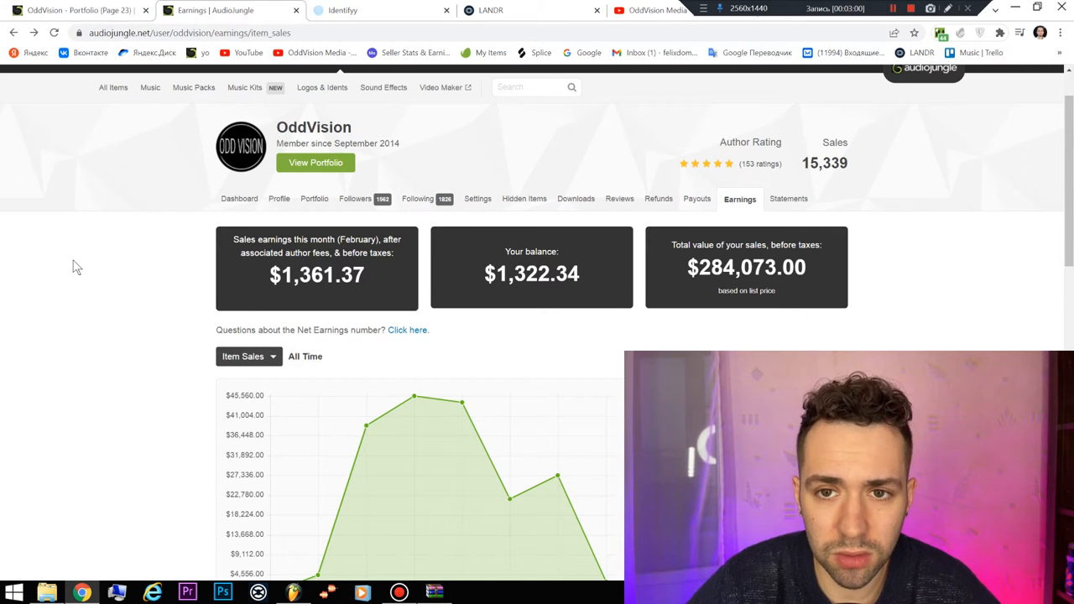
Scroll the AudioJungle earnings page down to the all-time item sales chart
scroll(down, 3)
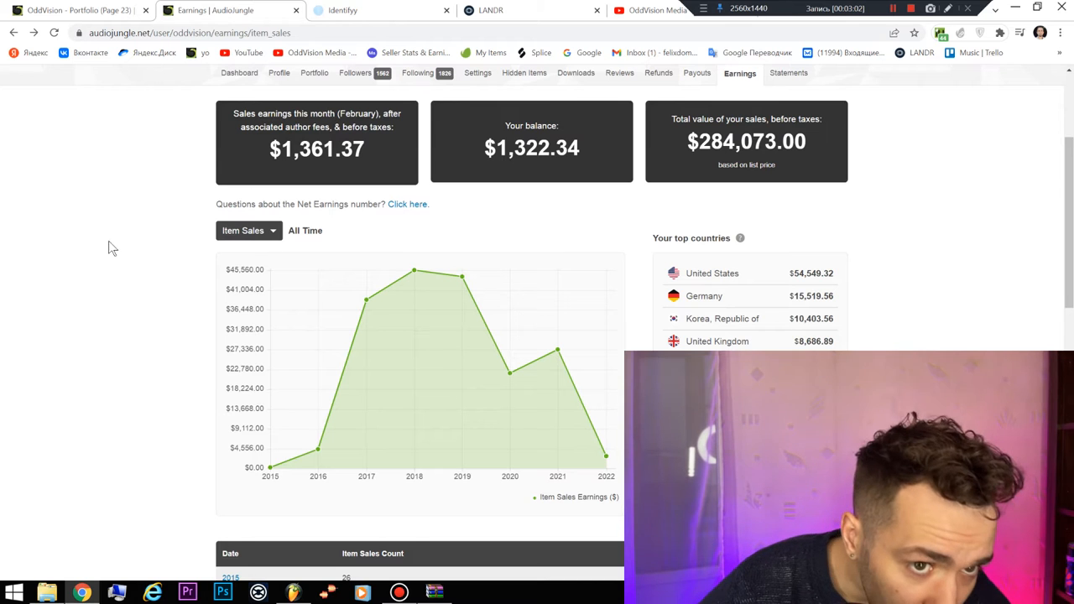
mouse_move(99, 210)
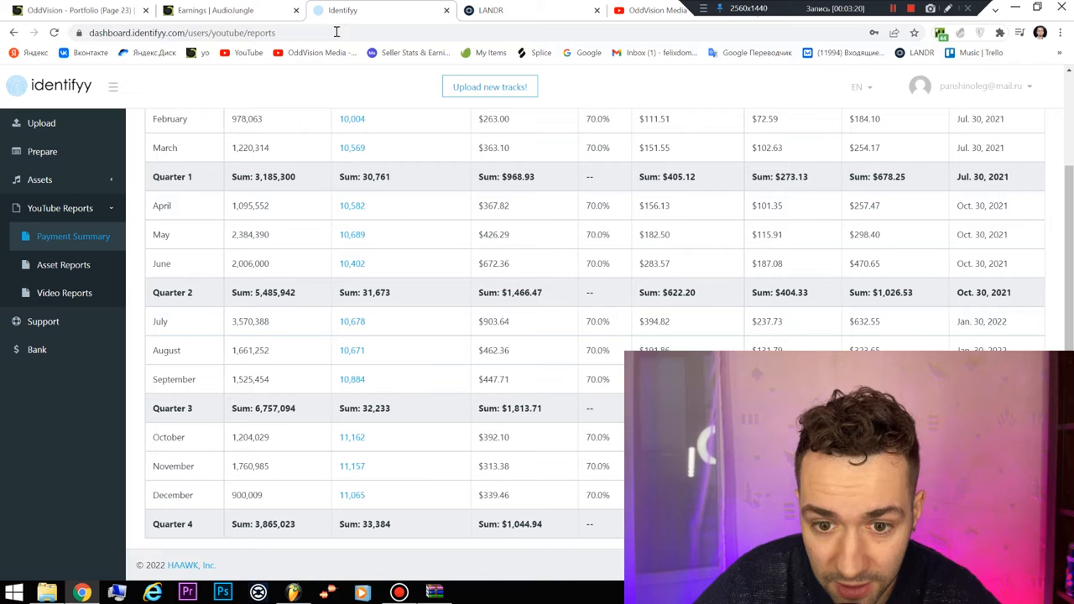
Browse the Identifyy Assets > Live list of OddVision tracks, then close that tab
scroll(up, 3)
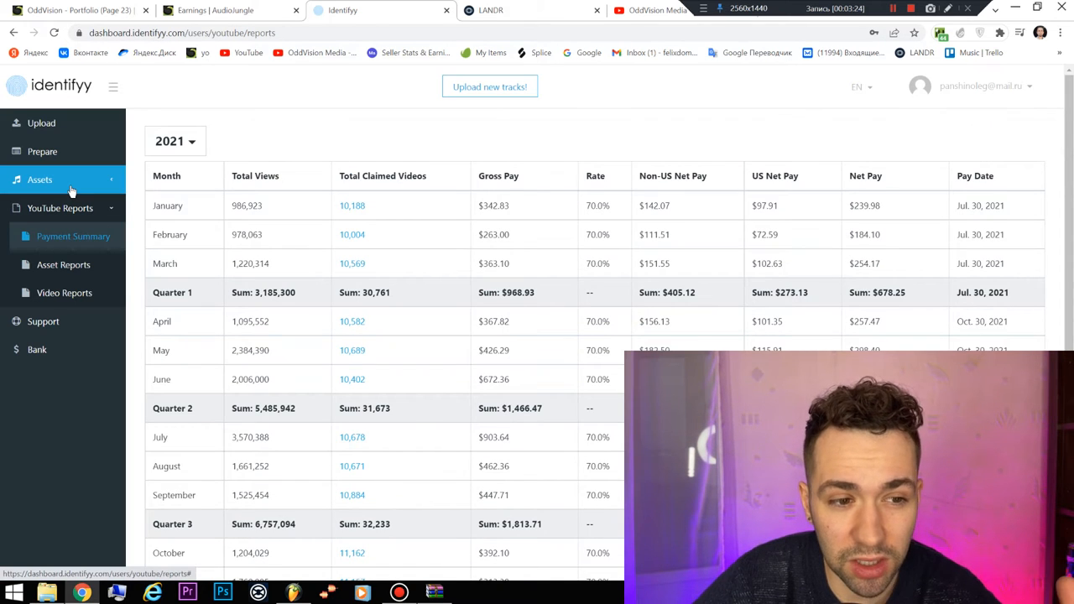
mouse_move(71, 209)
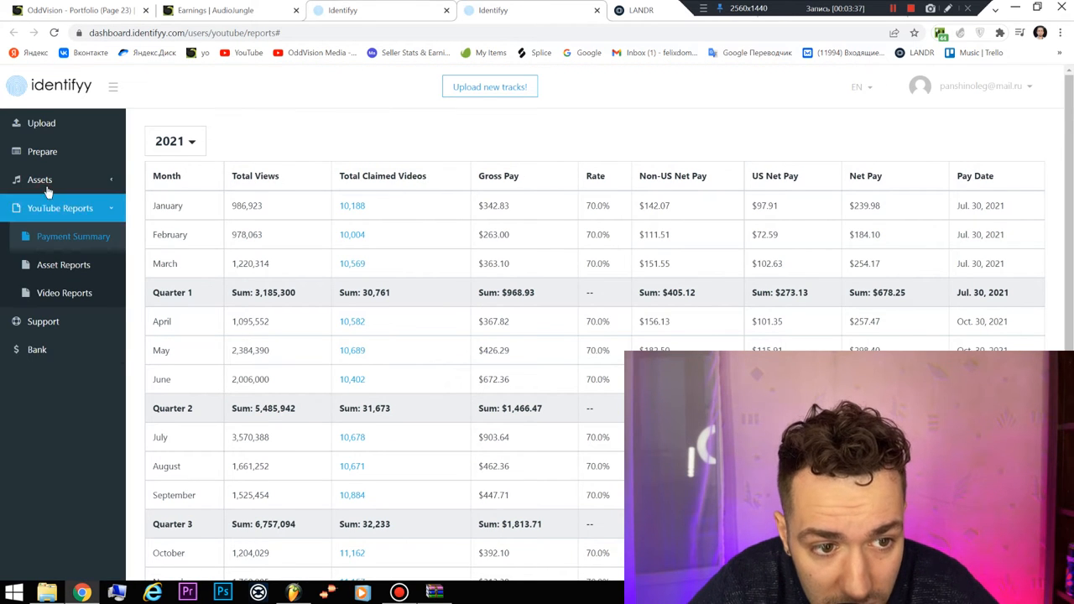
click(39, 178)
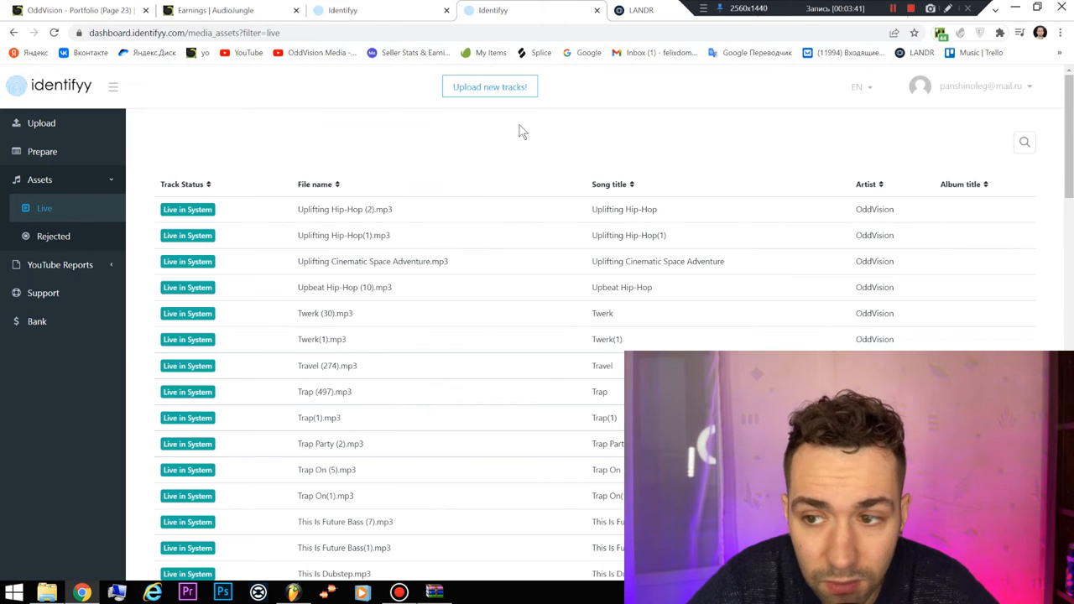
scroll(up, 3)
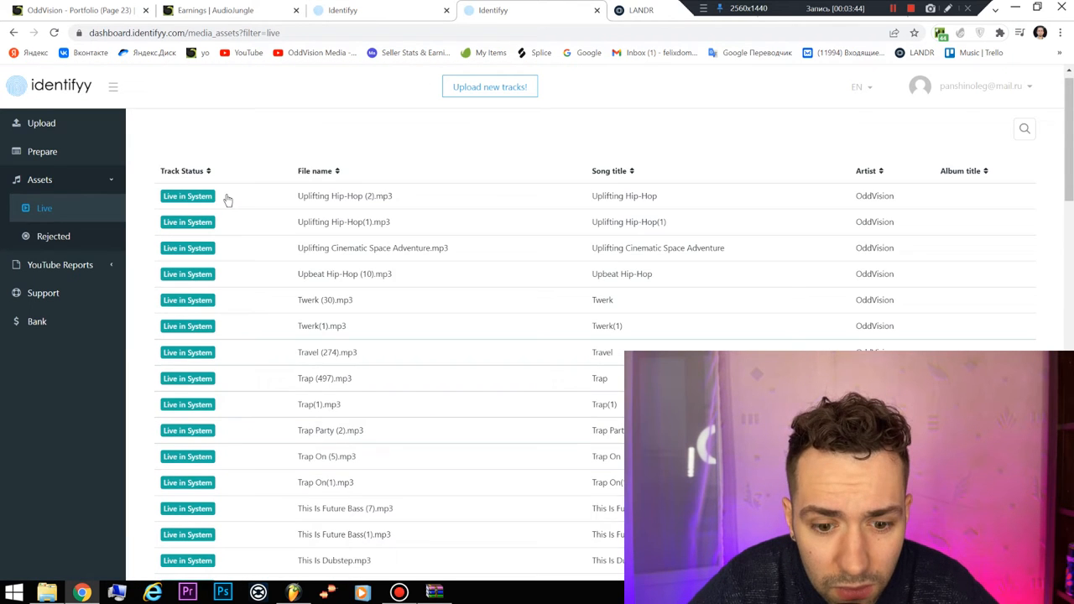
scroll(down, 3)
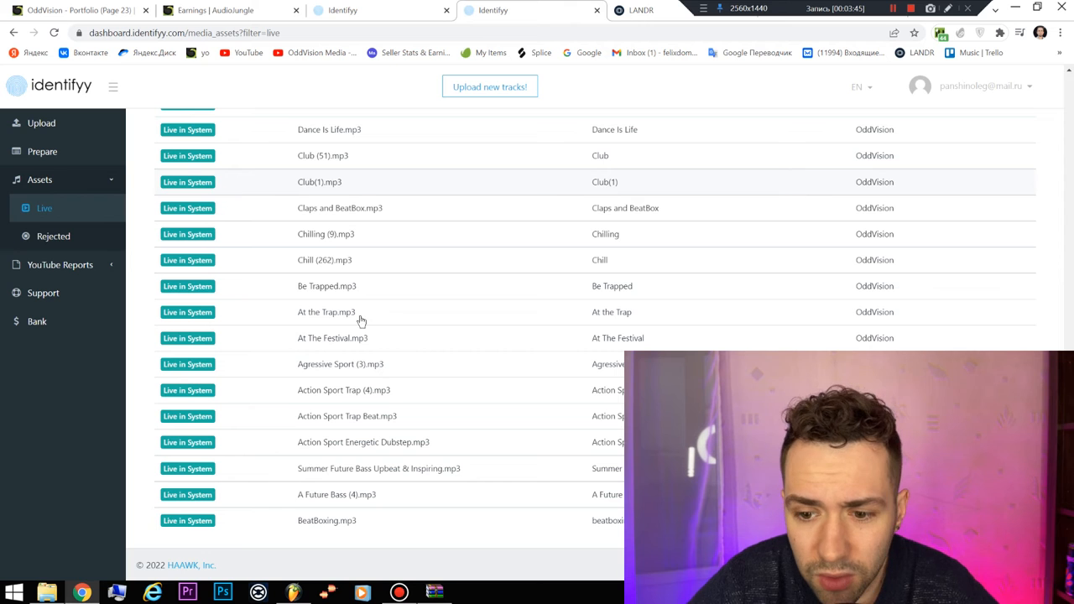
scroll(down, 3)
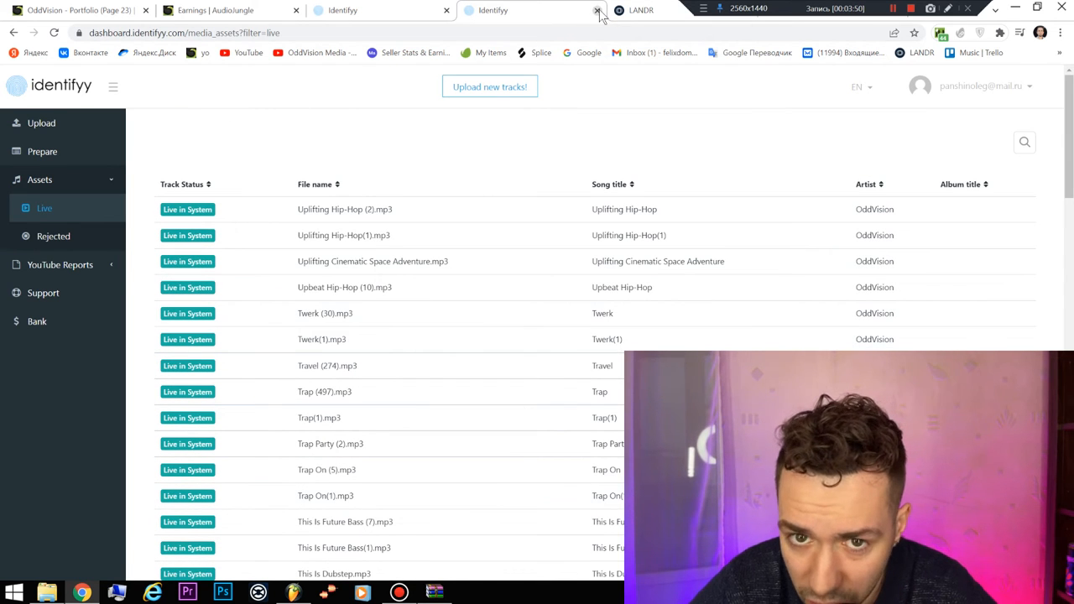
click(596, 10)
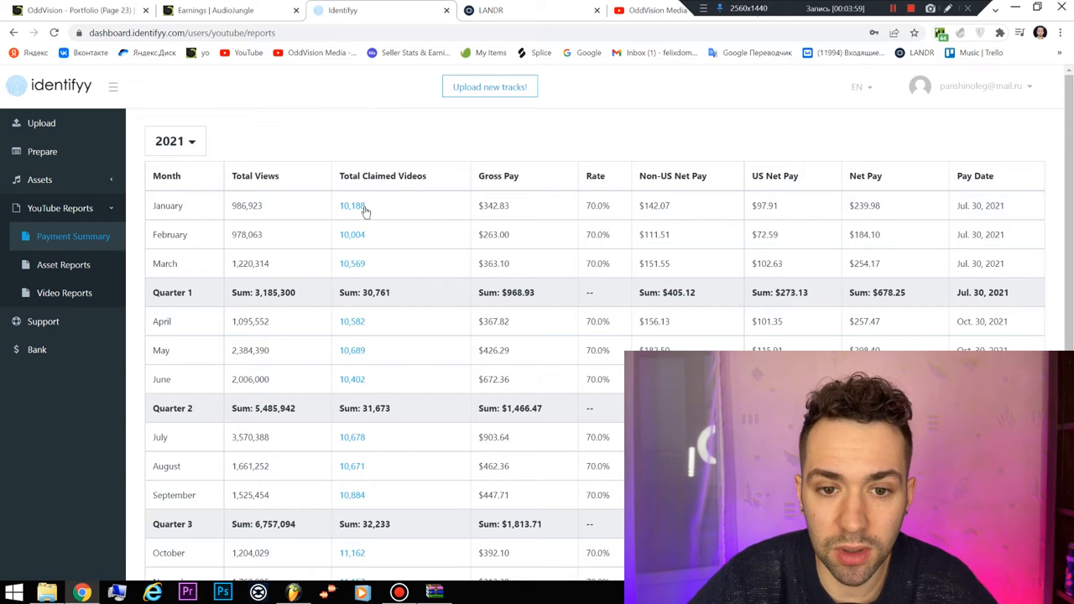
mouse_move(395, 173)
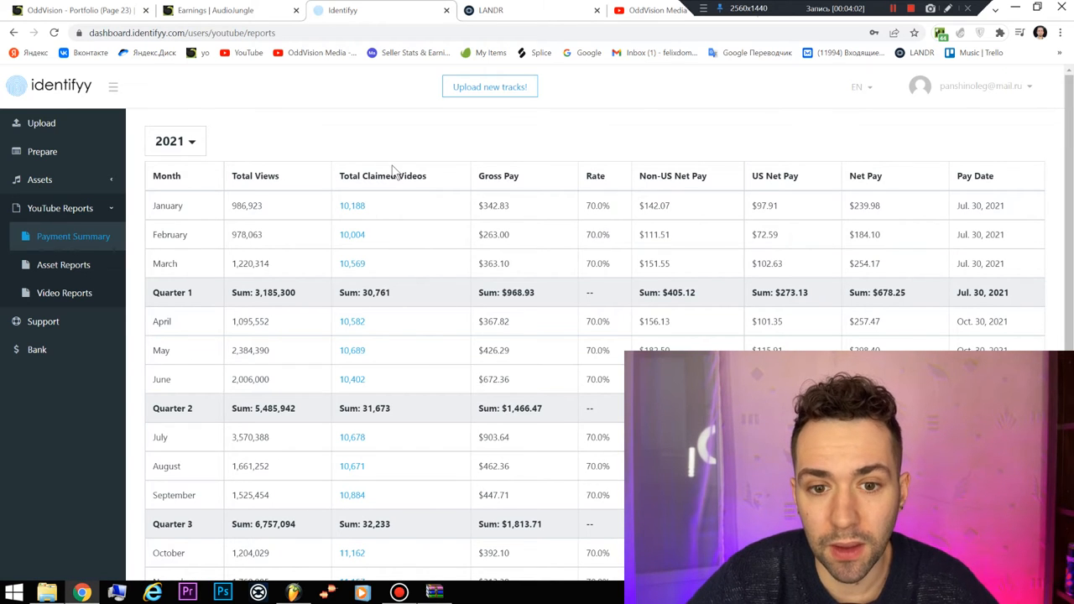
mouse_move(355, 188)
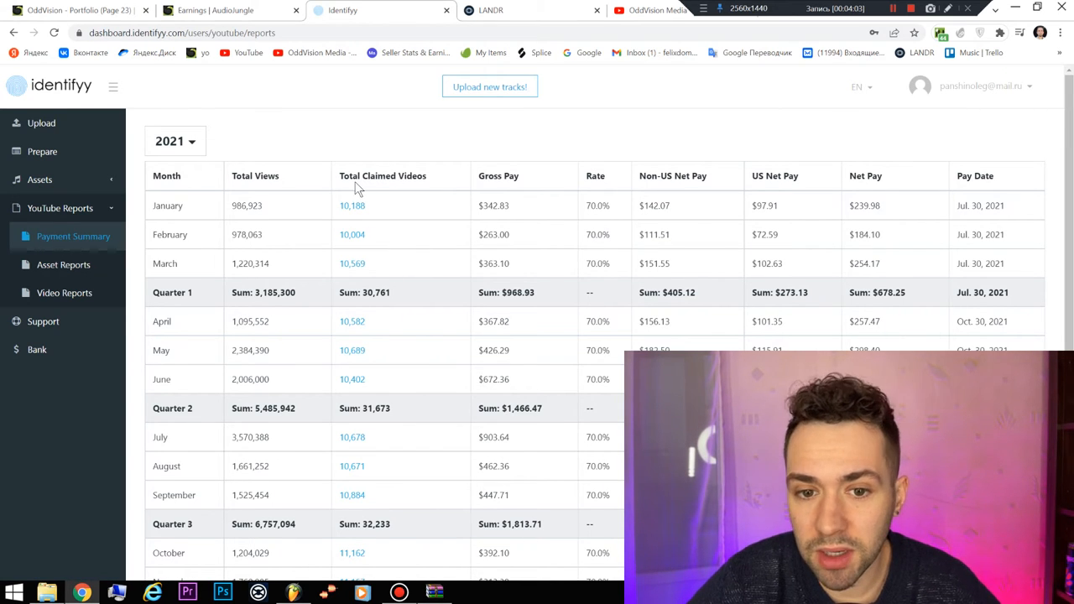
mouse_move(377, 274)
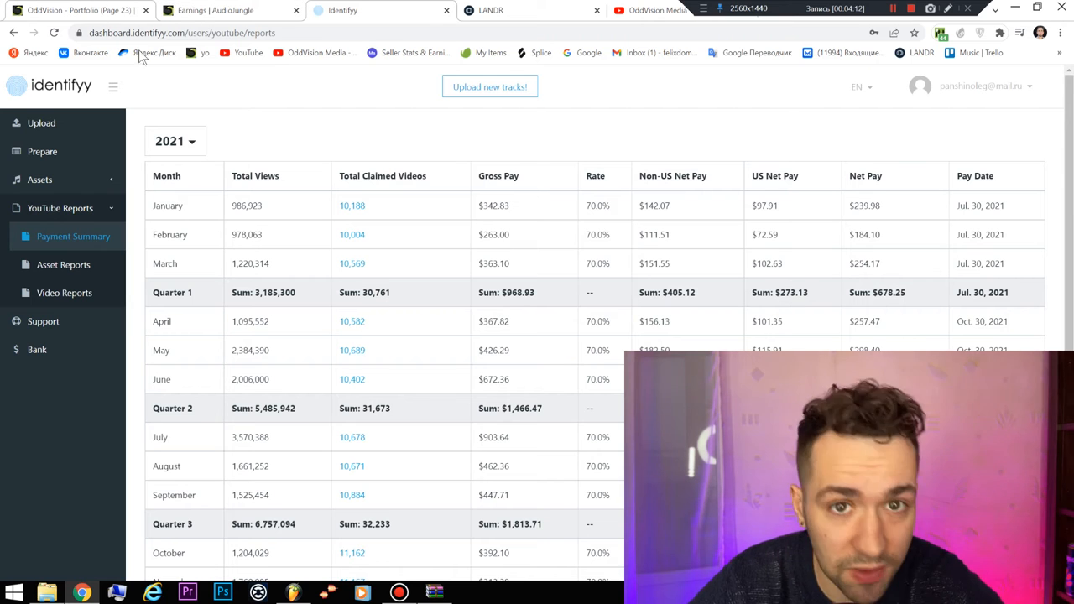
mouse_move(449, 193)
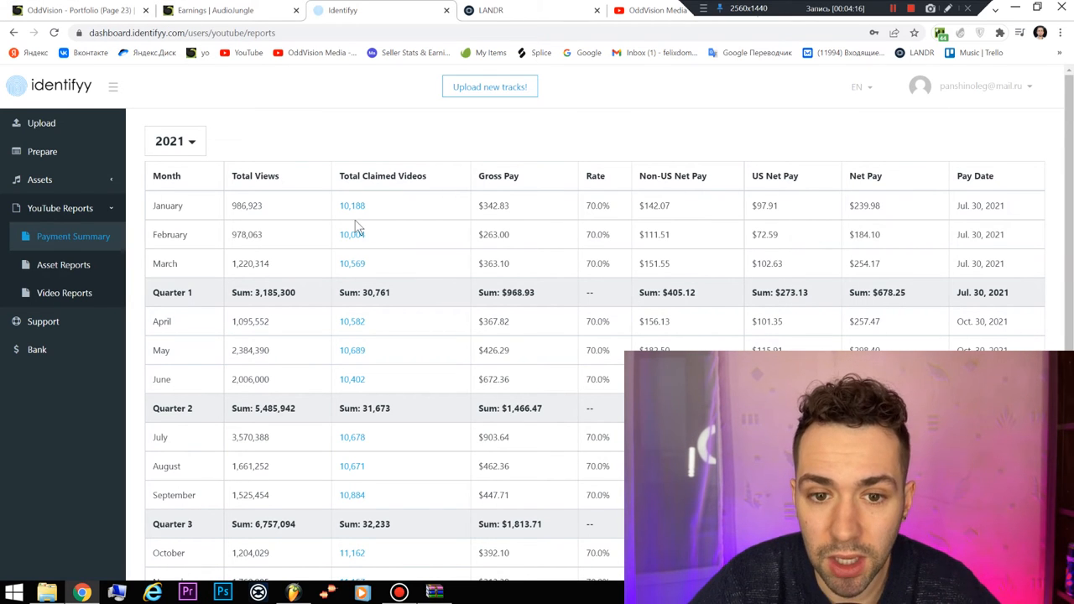
mouse_move(885, 304)
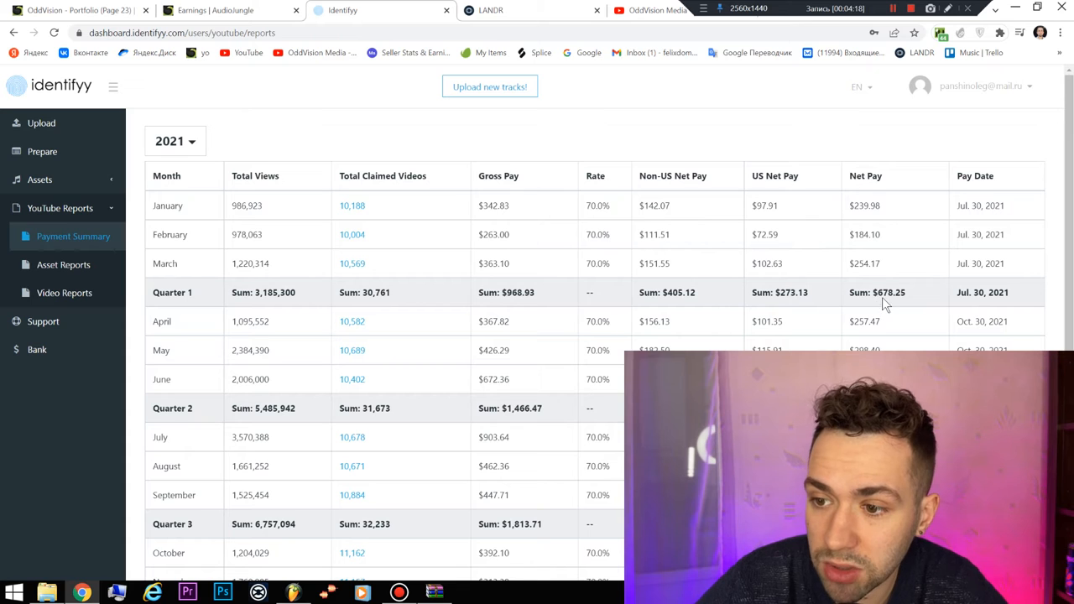
Review Identifyy's 2021 payment summary to Quarter 4, then switch to the OddVision Media YouTube videos
scroll(down, 3)
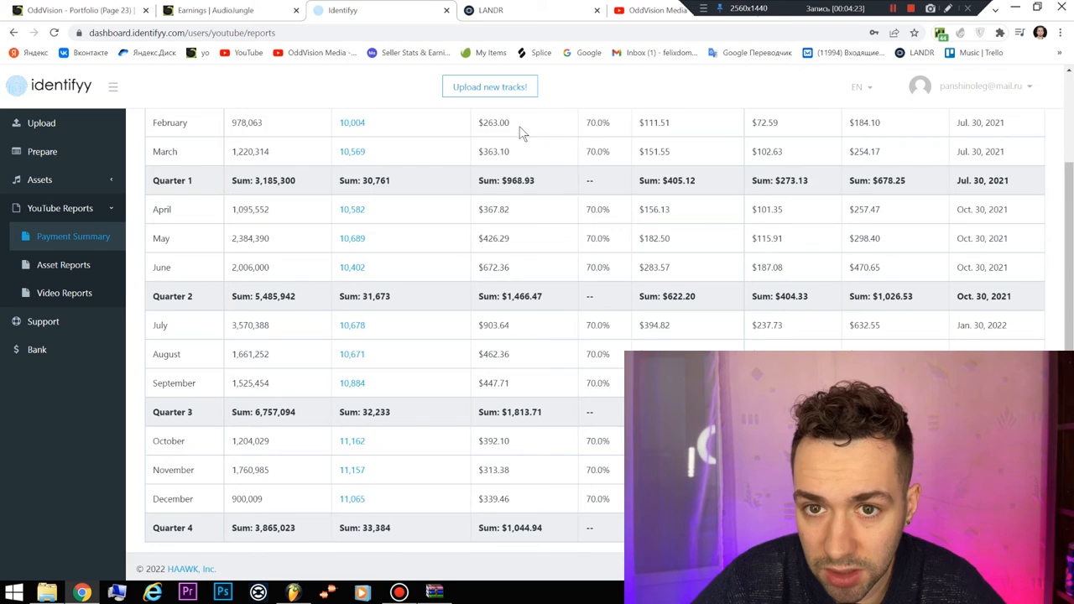
scroll(up, 3)
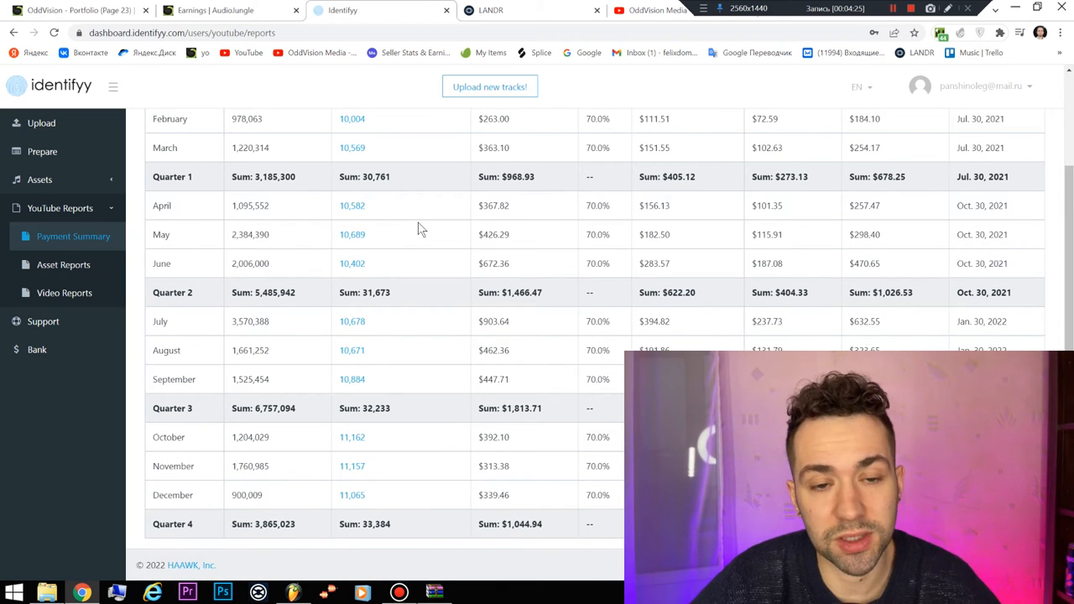
mouse_move(407, 220)
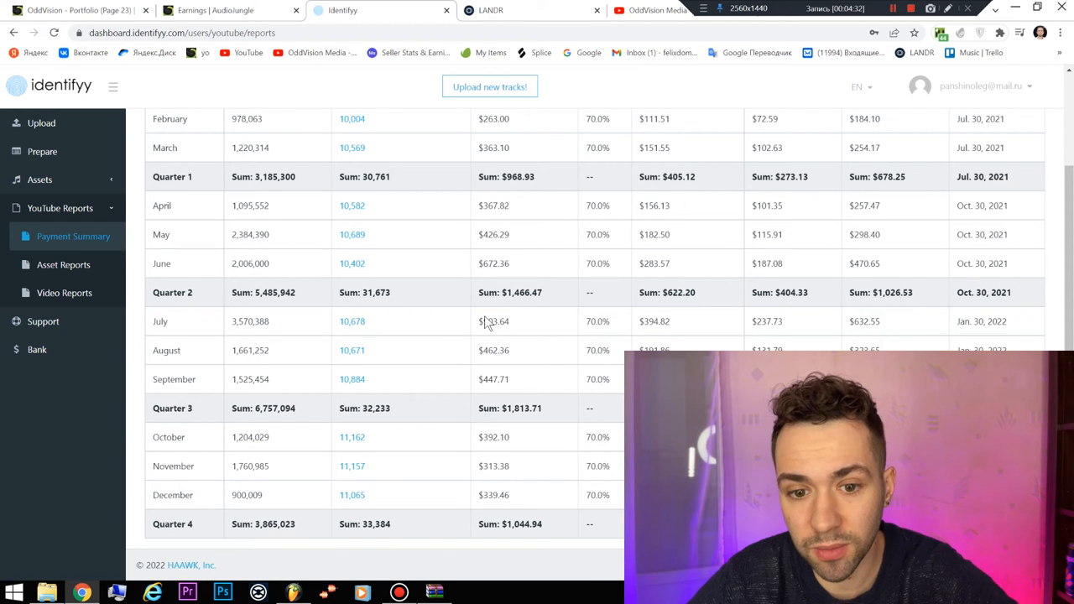
mouse_move(562, 27)
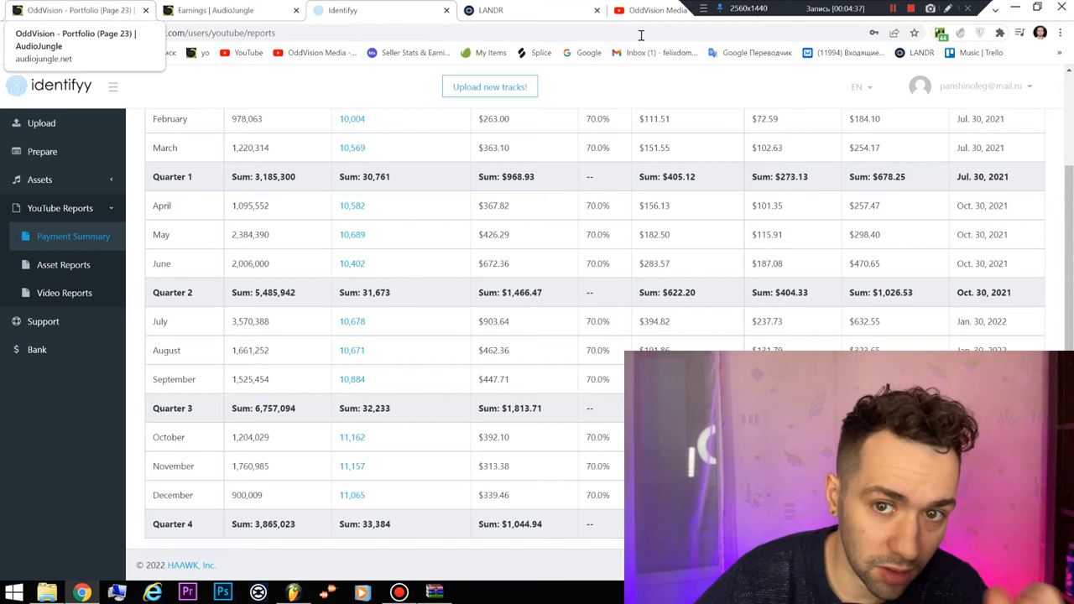
click(663, 10)
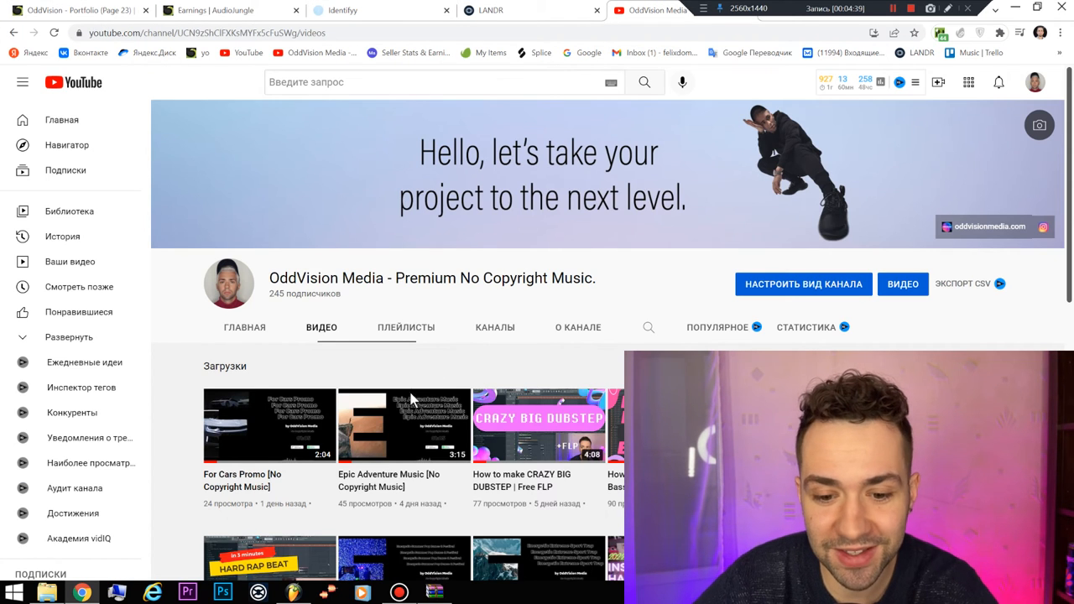
scroll(down, 3)
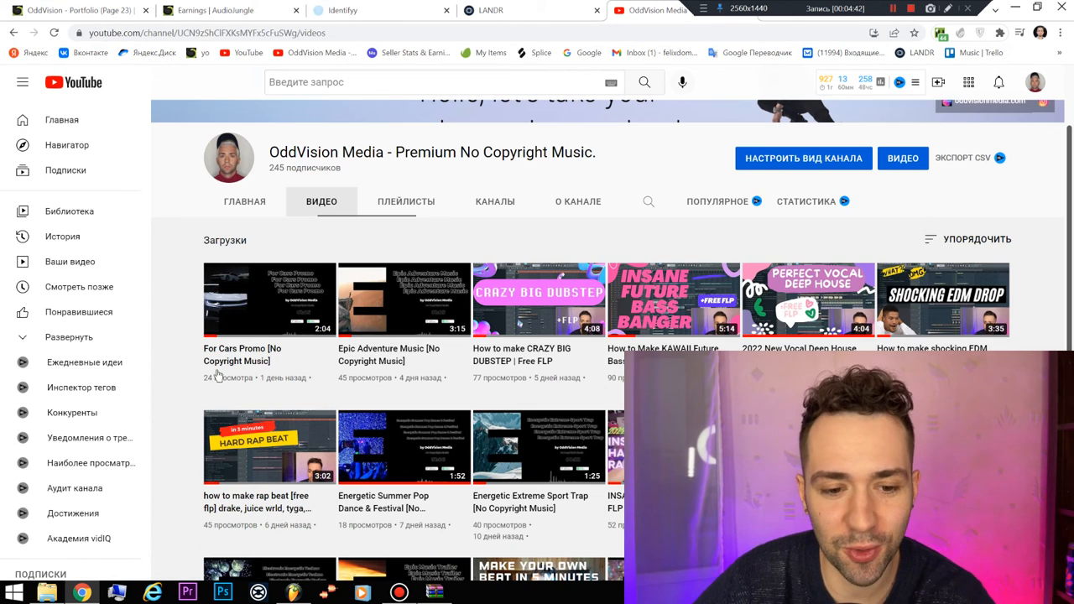
mouse_move(382, 364)
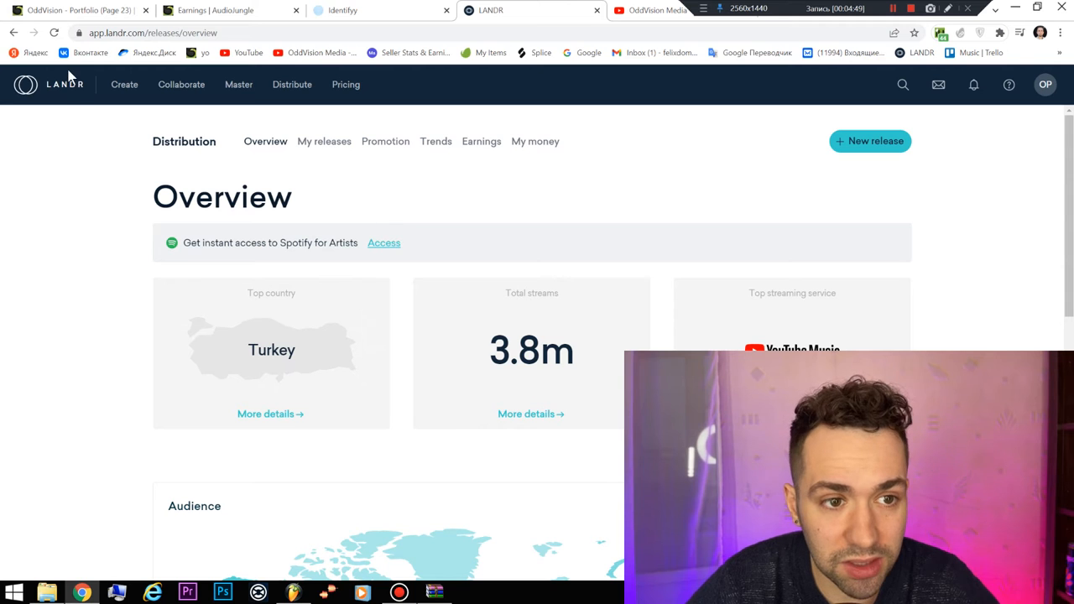
mouse_move(81, 237)
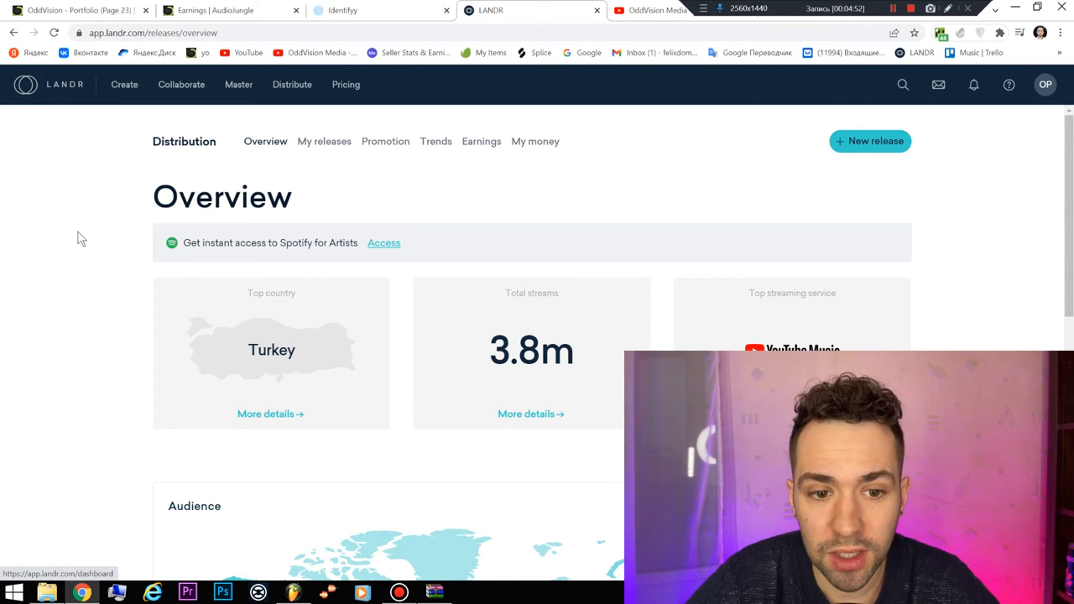
Scroll LANDR's distribution overview through the audience map and top stores, then return to the top summary
scroll(down, 3)
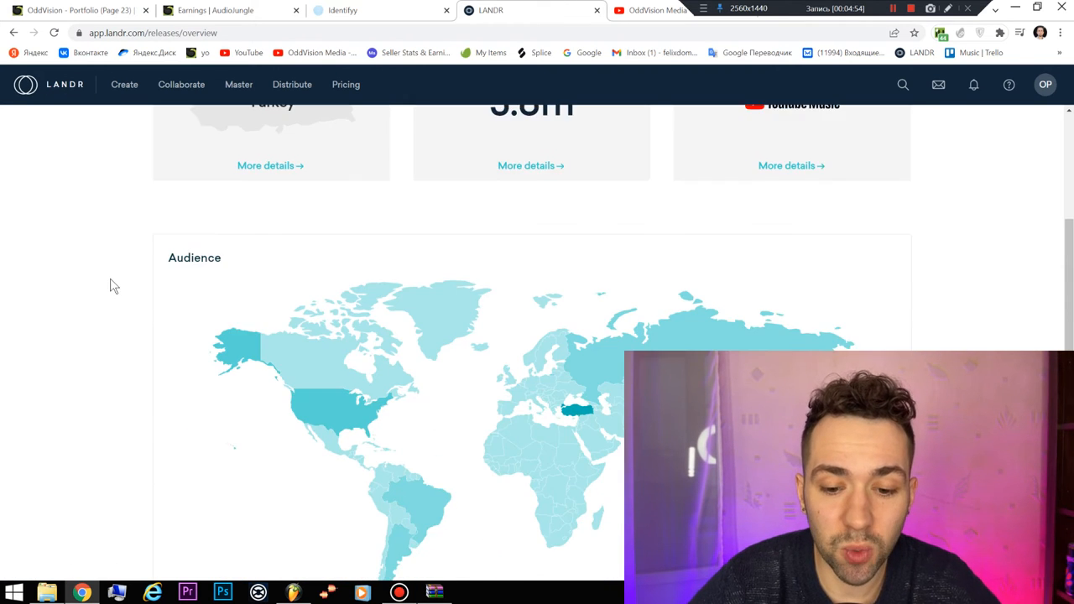
scroll(down, 3)
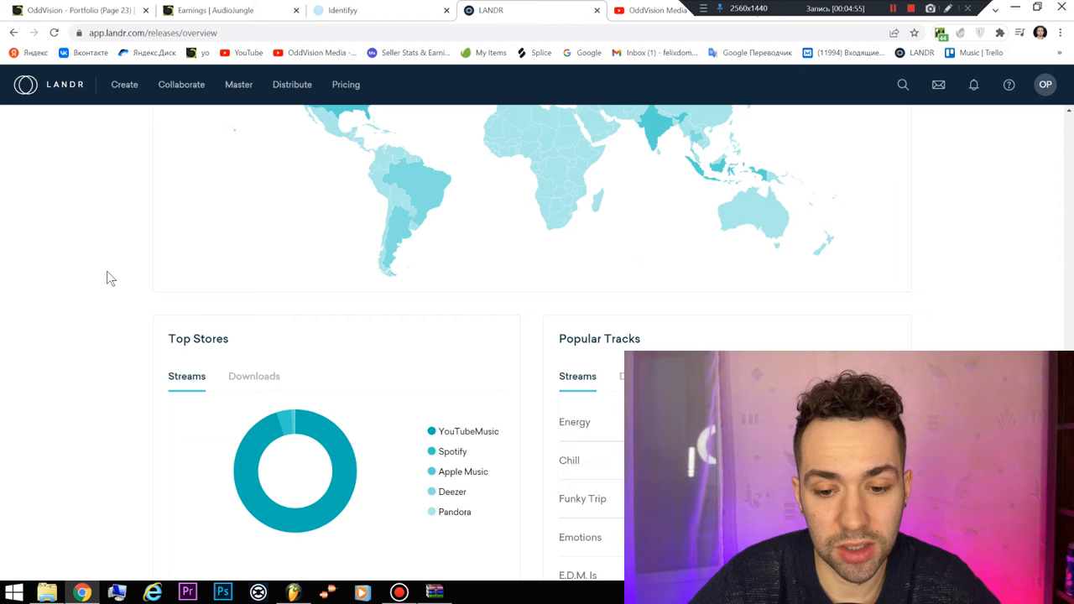
scroll(down, 3)
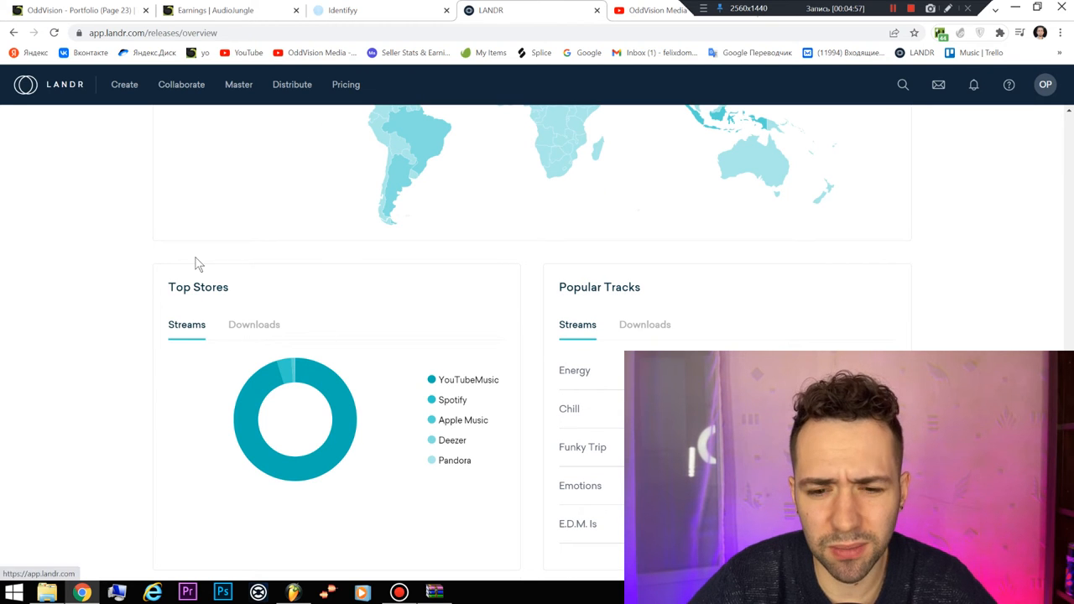
mouse_move(142, 247)
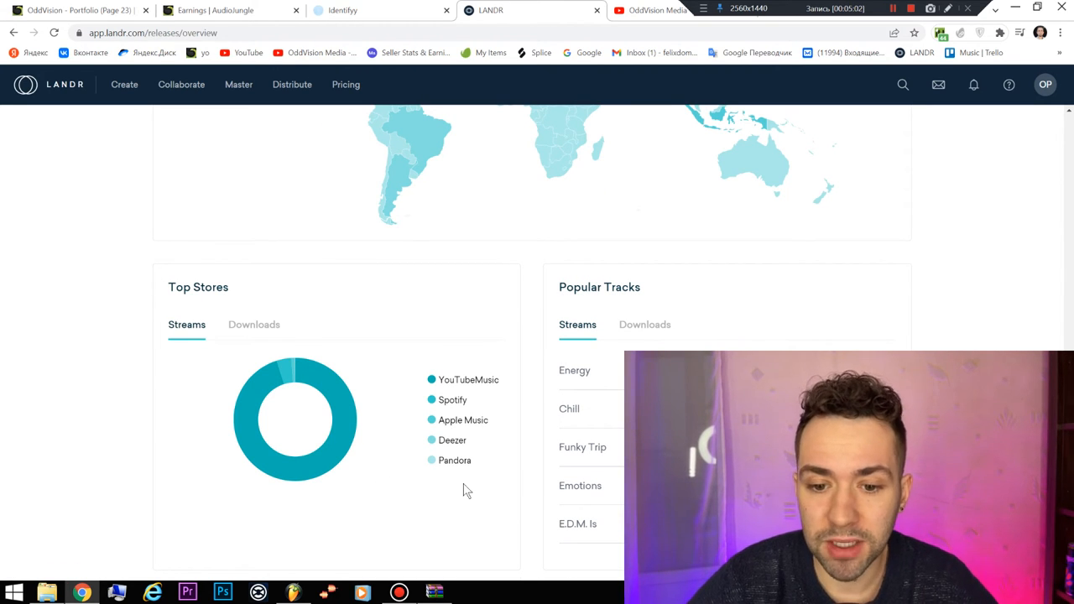
mouse_move(443, 487)
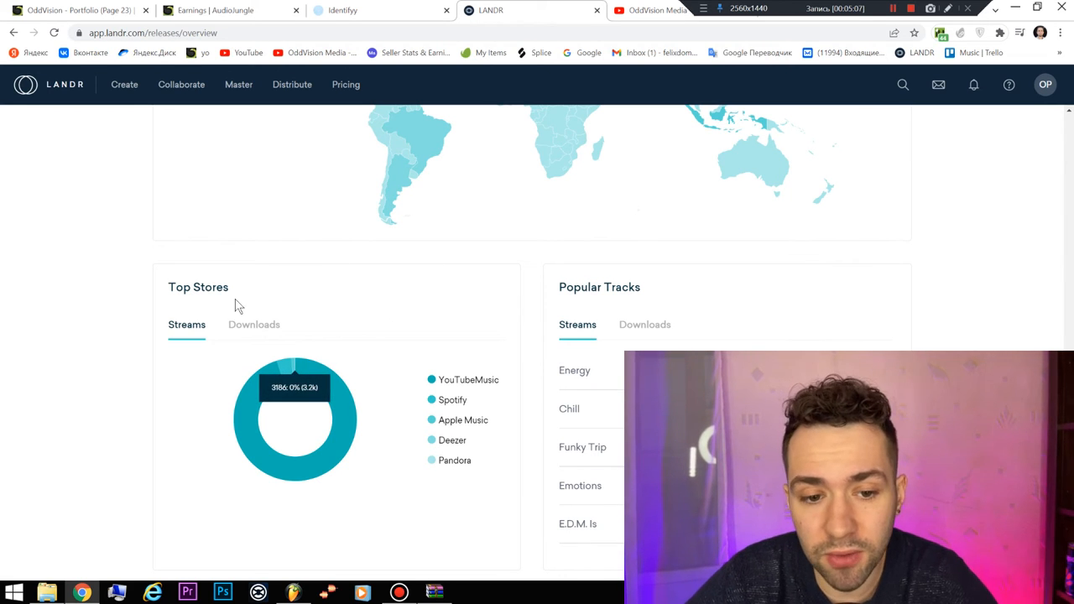
mouse_move(239, 306)
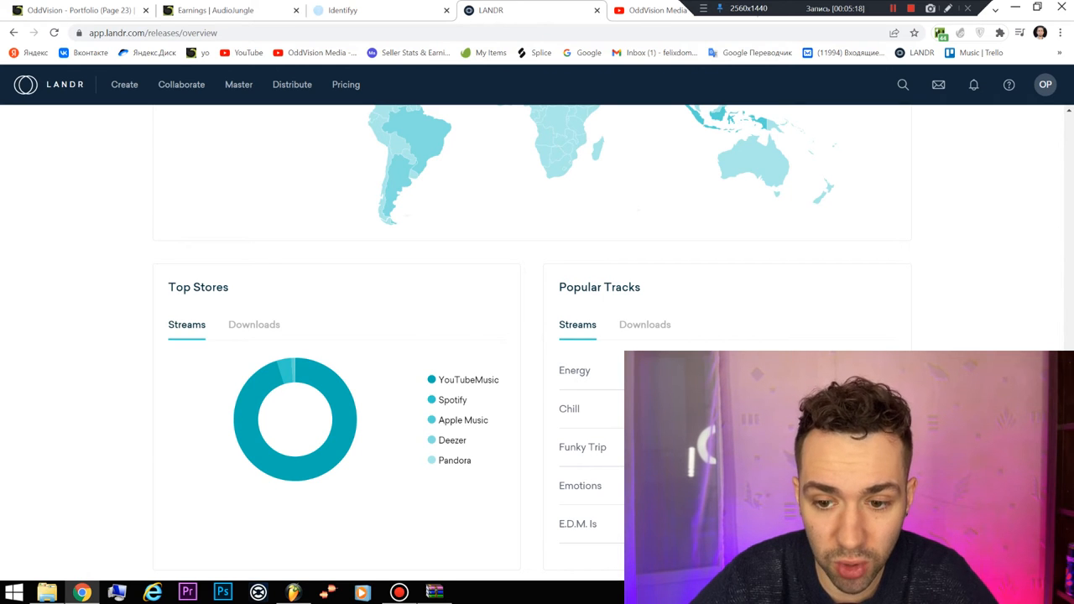
mouse_move(592, 375)
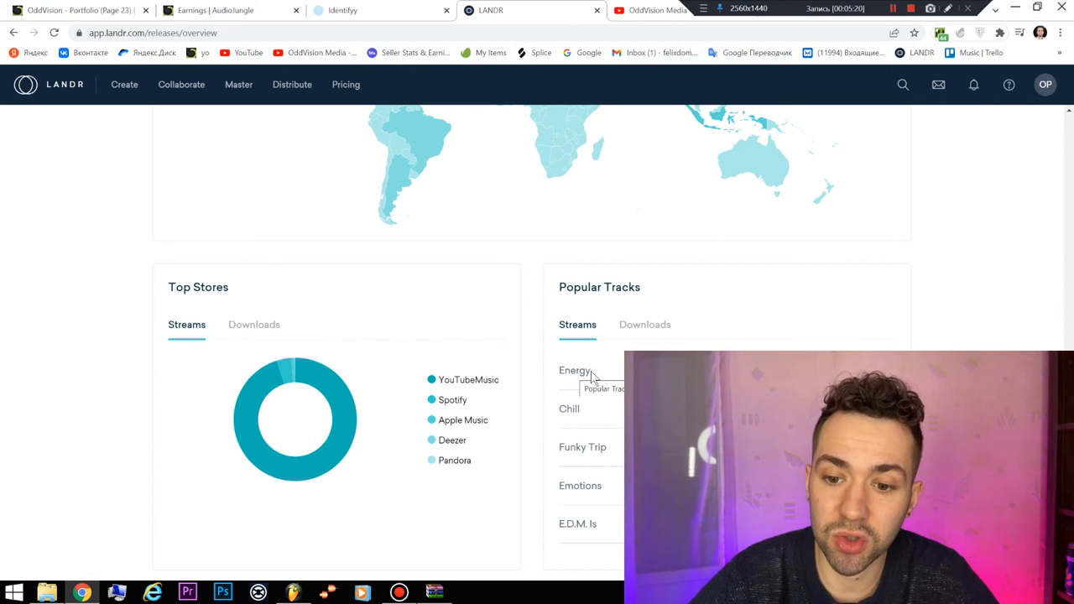
mouse_move(600, 431)
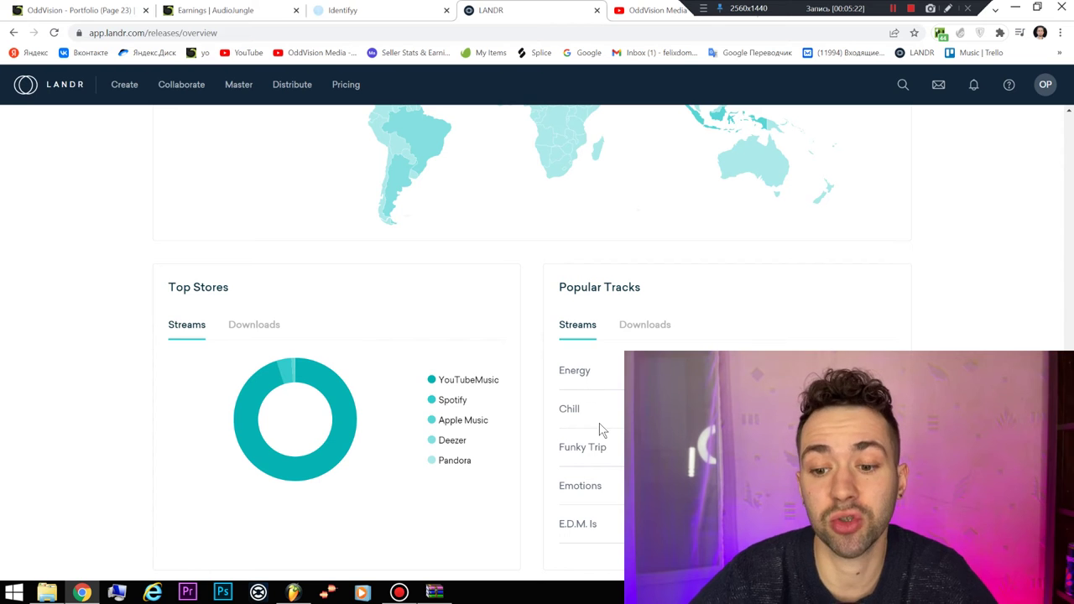
mouse_move(610, 478)
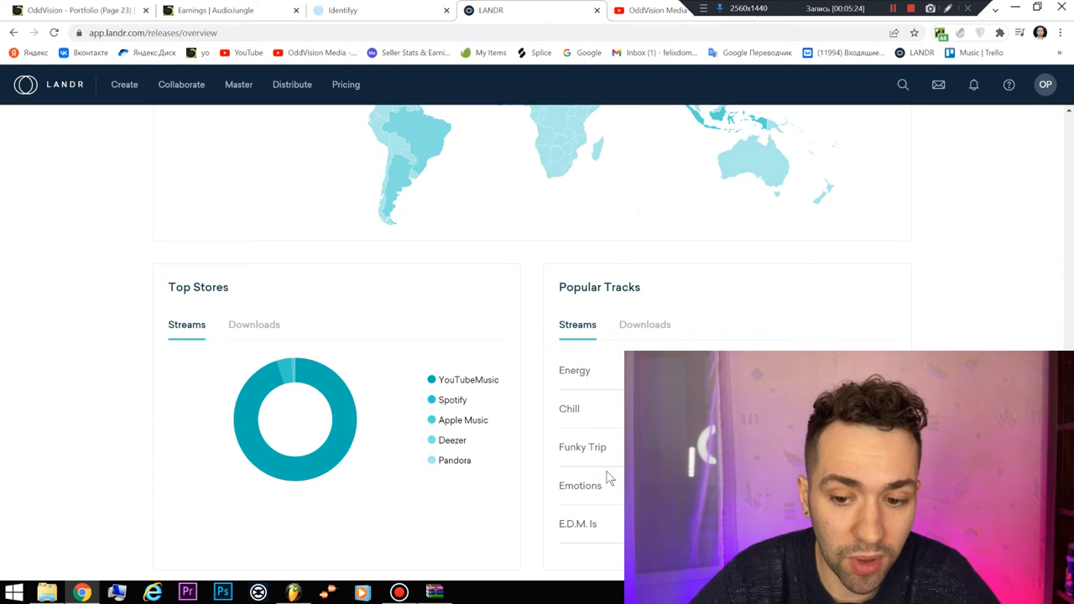
mouse_move(610, 473)
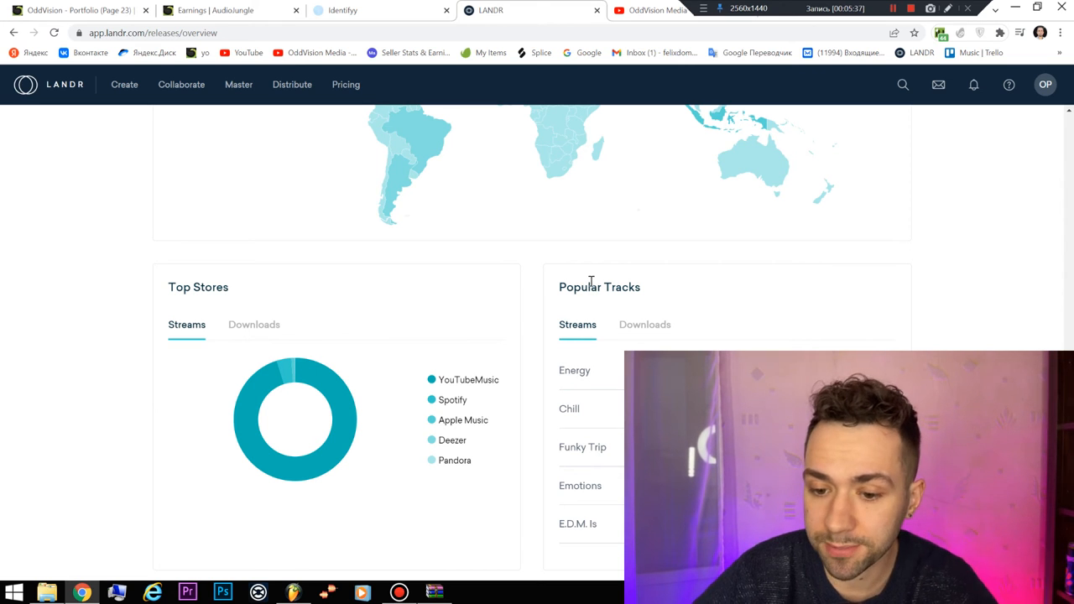
mouse_move(510, 314)
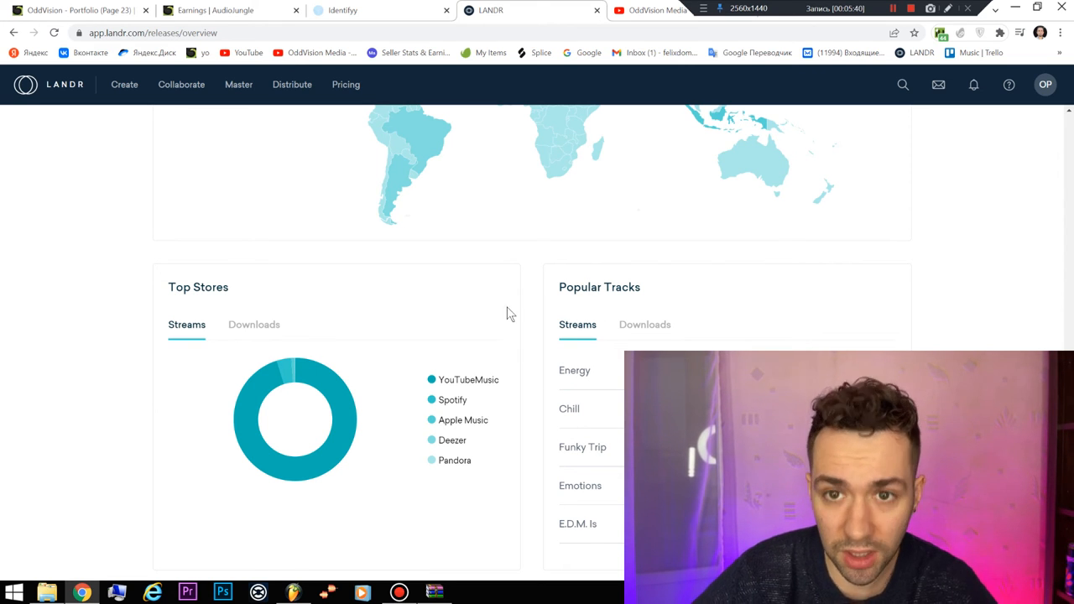
click(382, 10)
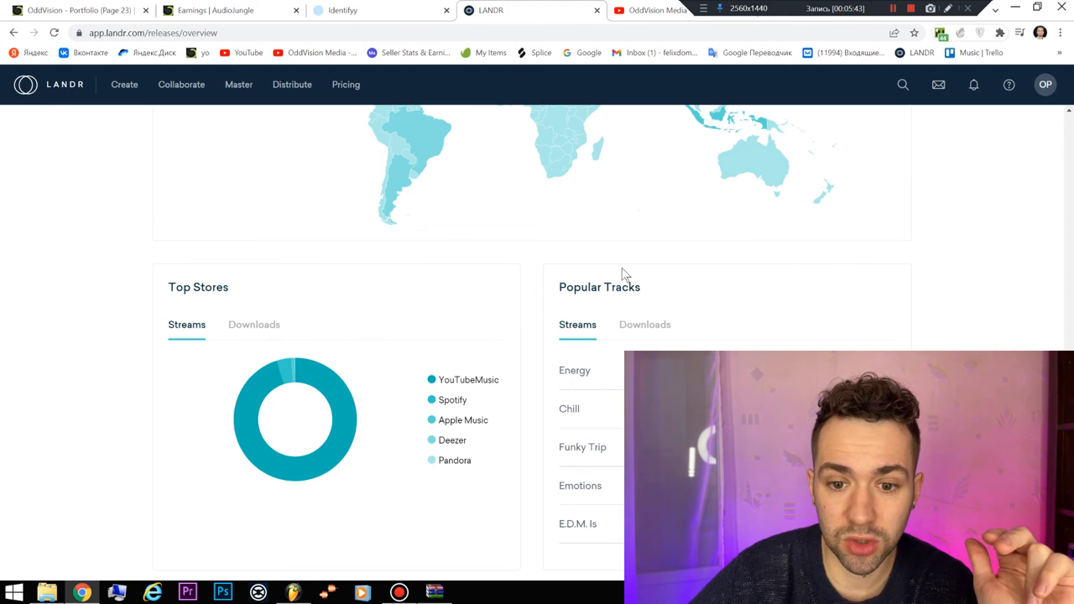
scroll(up, 3)
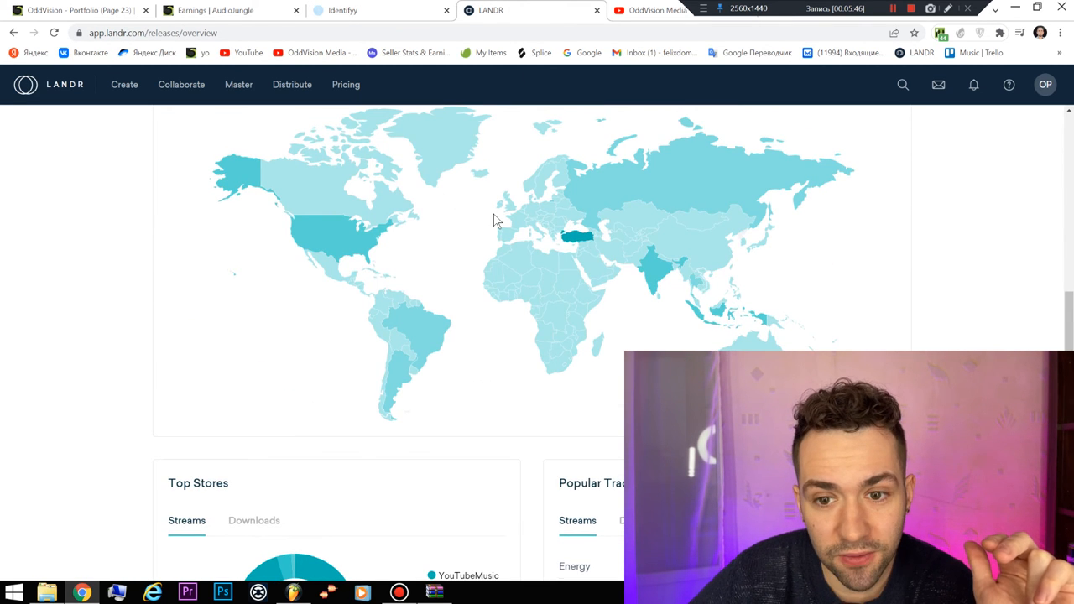
scroll(up, 3)
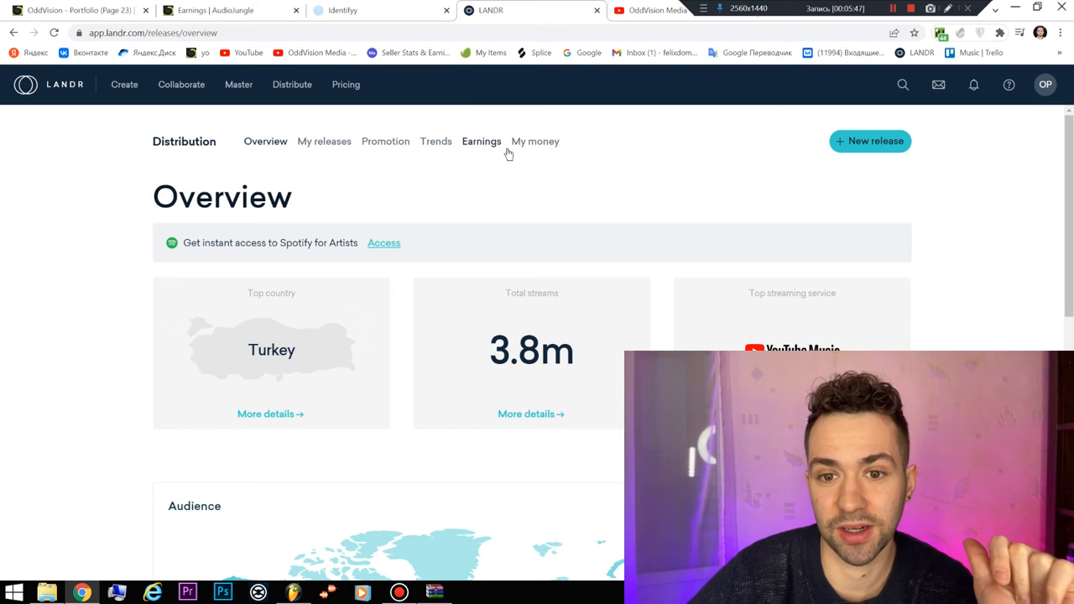
mouse_move(535, 141)
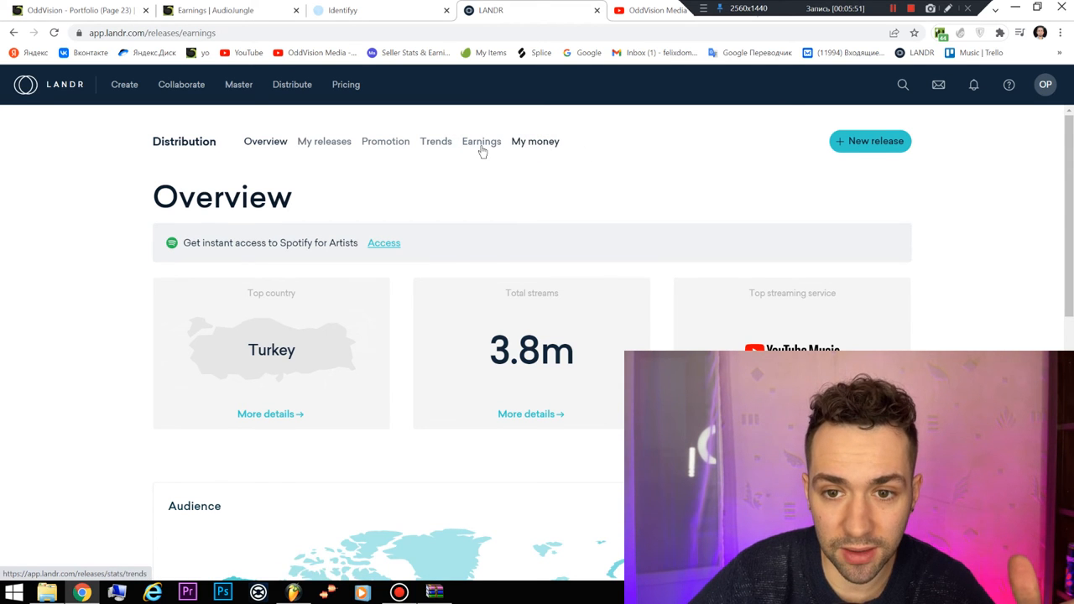
View LANDR's Earnings report with $2,306.84 total, then switch to the AudioJungle portfolio page
click(540, 141)
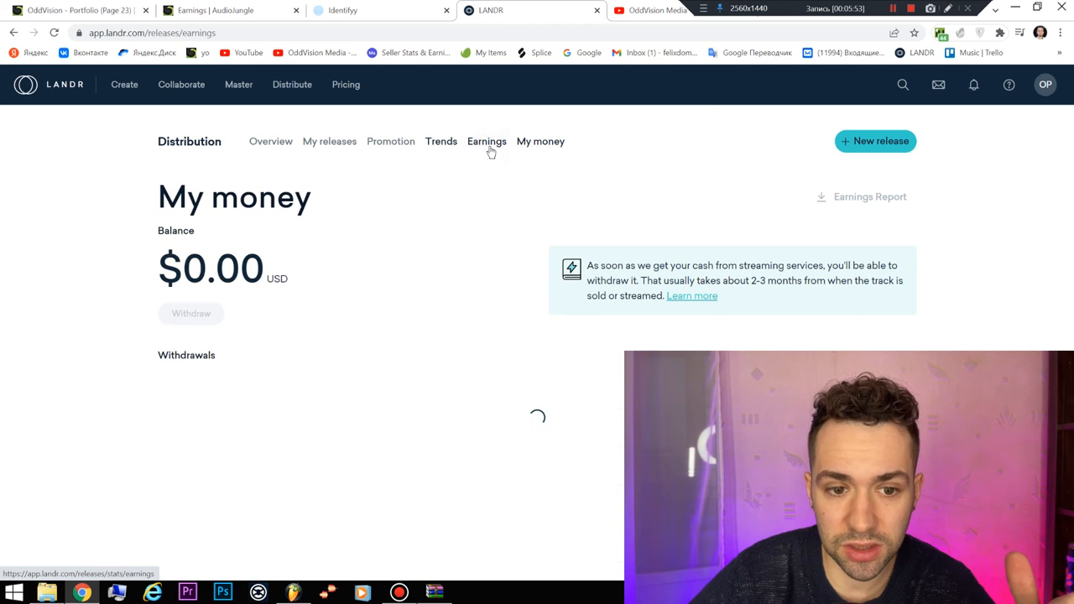
click(487, 141)
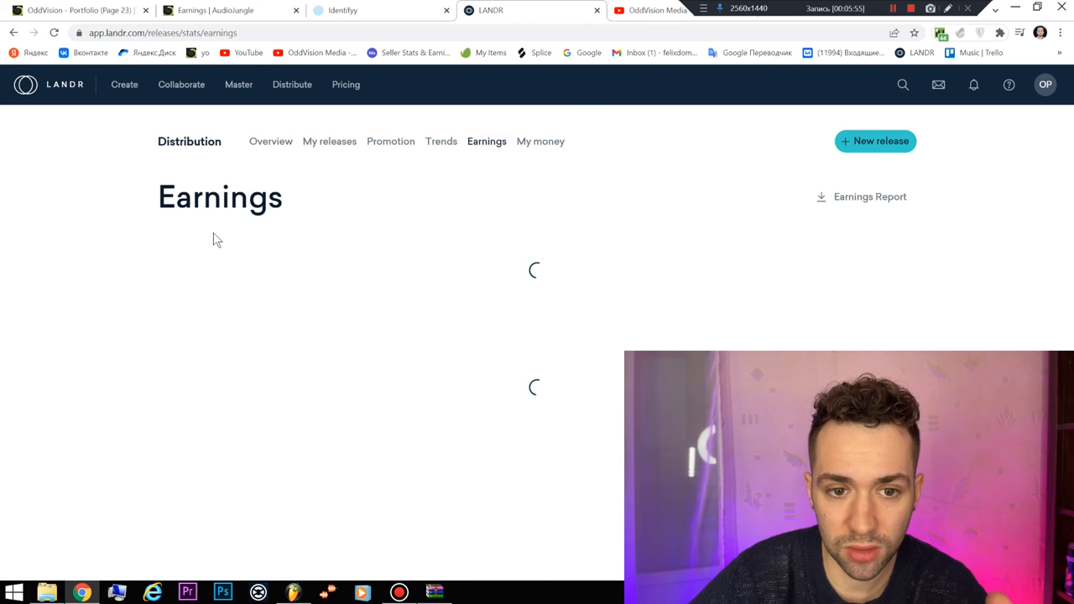
mouse_move(188, 237)
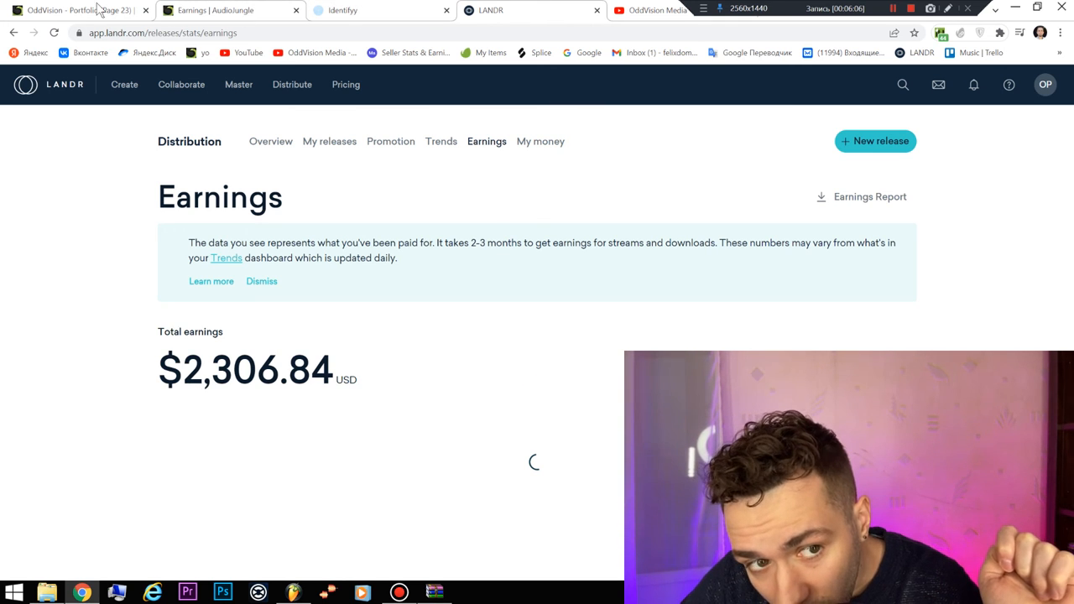
mouse_move(76, 10)
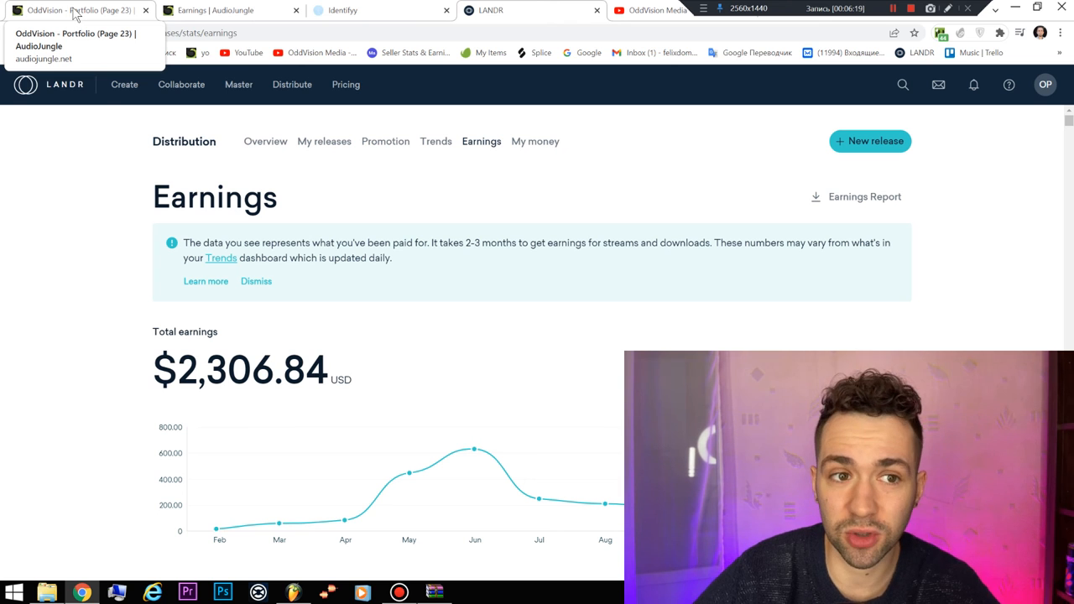
mouse_move(106, 124)
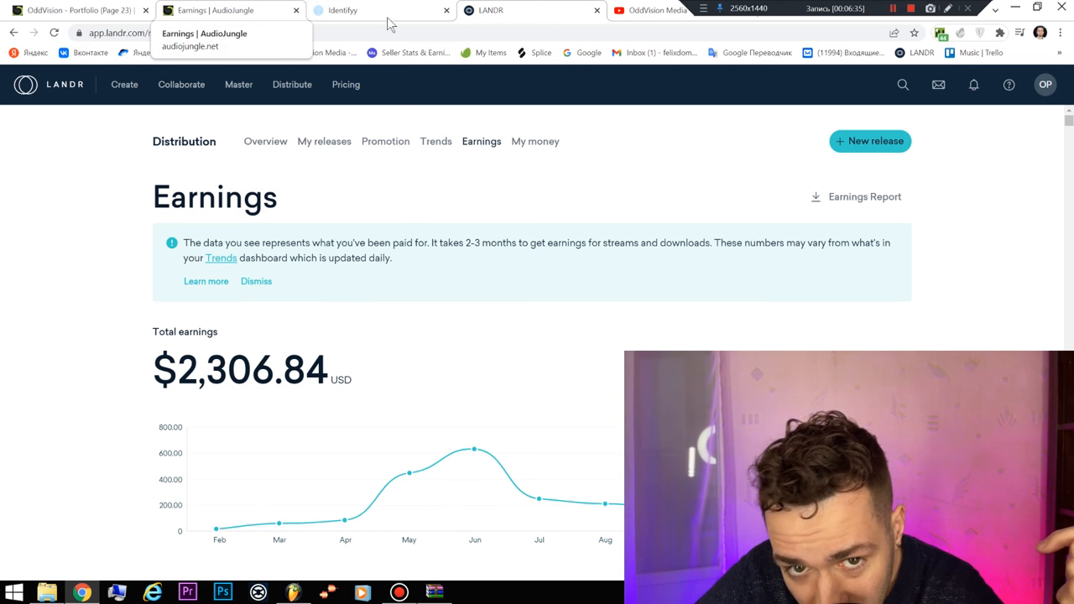
mouse_move(492, 14)
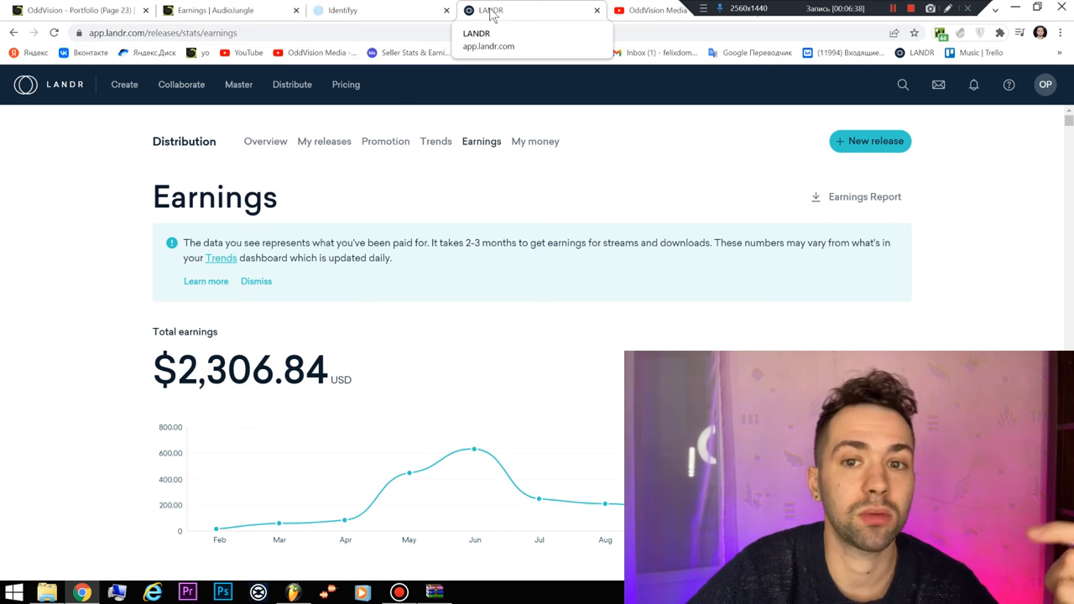
mouse_move(538, 9)
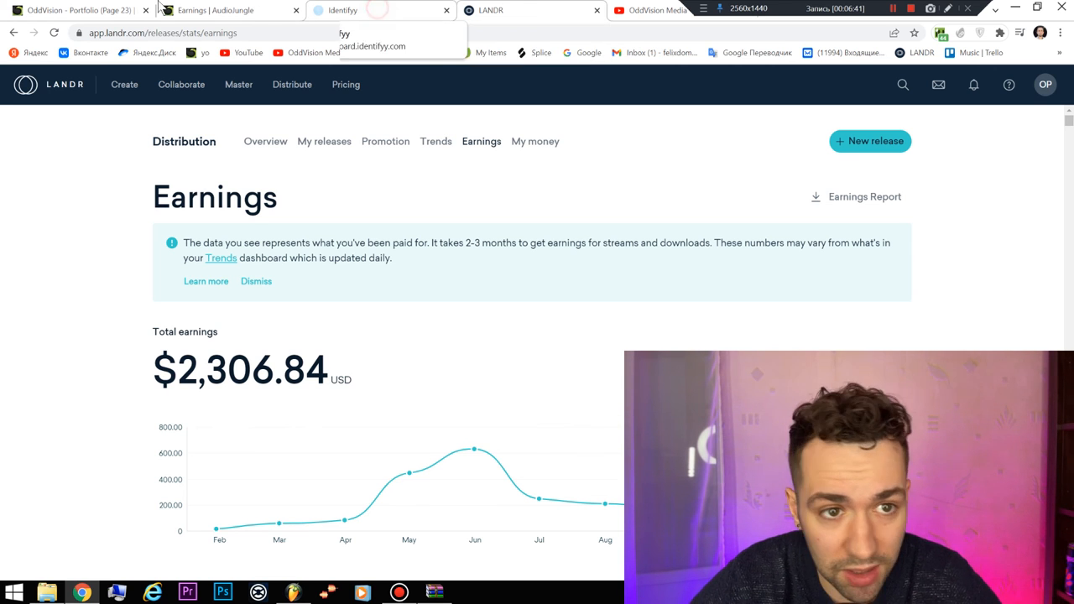
click(226, 10)
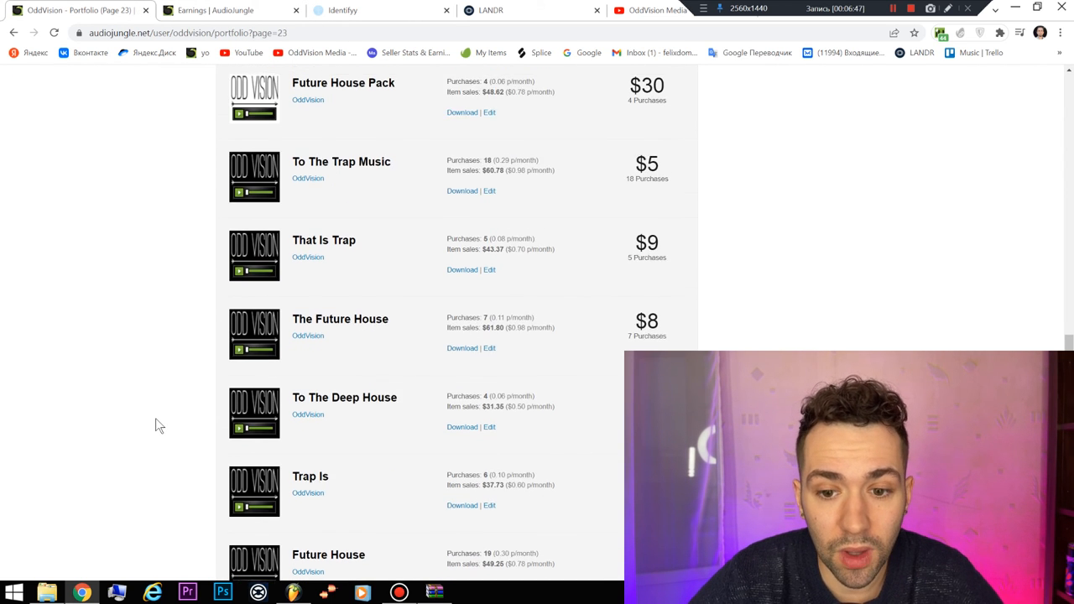
Scroll the AudioJungle portfolio up to 'Summer Upbeat Motivational Inspiring Uplifting' with 5,237 purchases and $81,653.75 sales
scroll(up, 3)
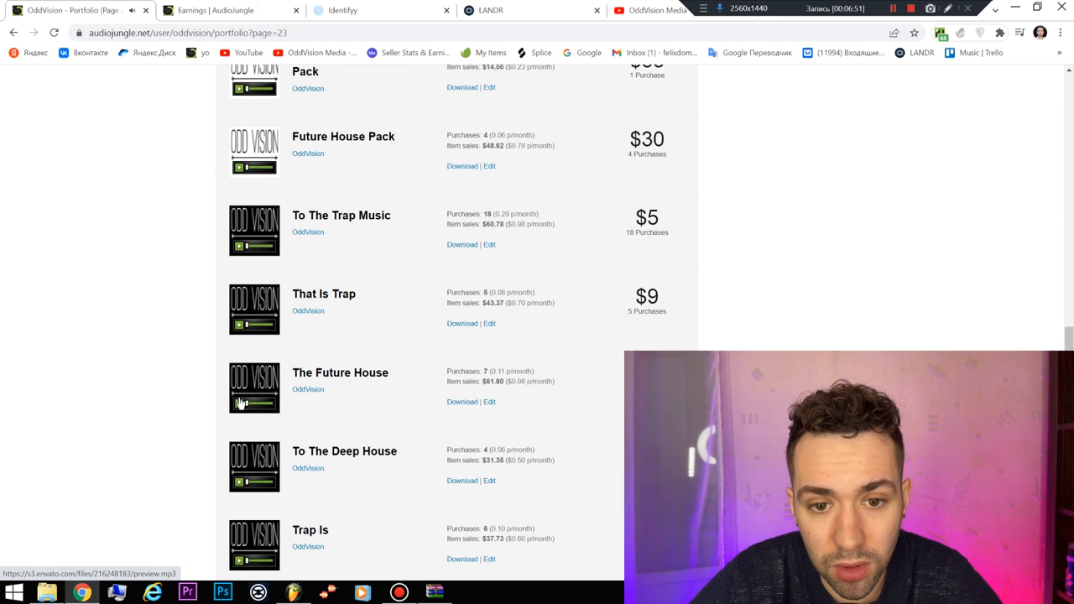
scroll(up, 3)
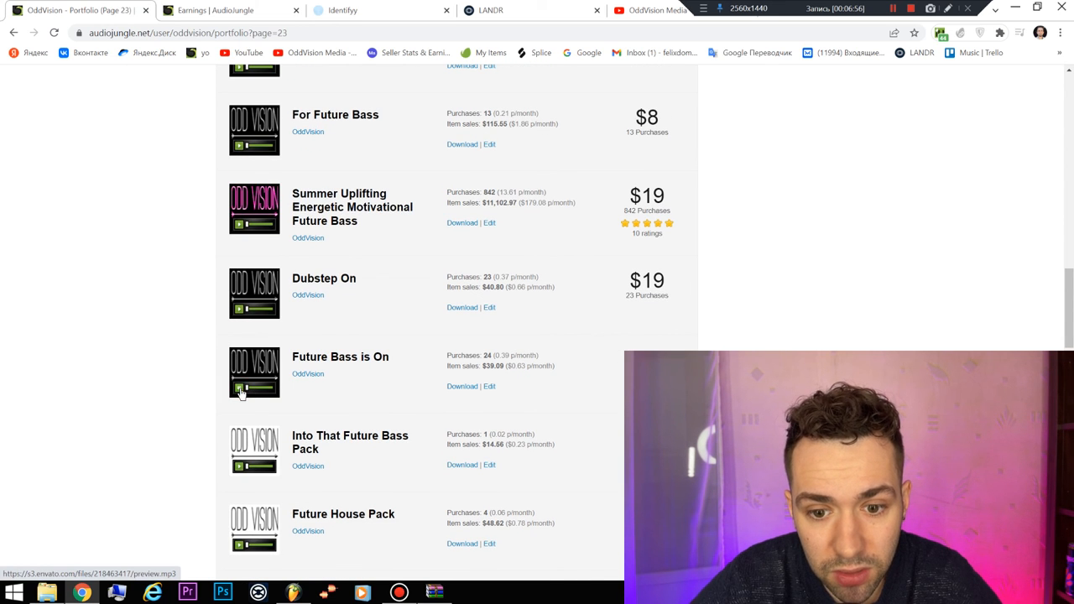
mouse_move(230, 323)
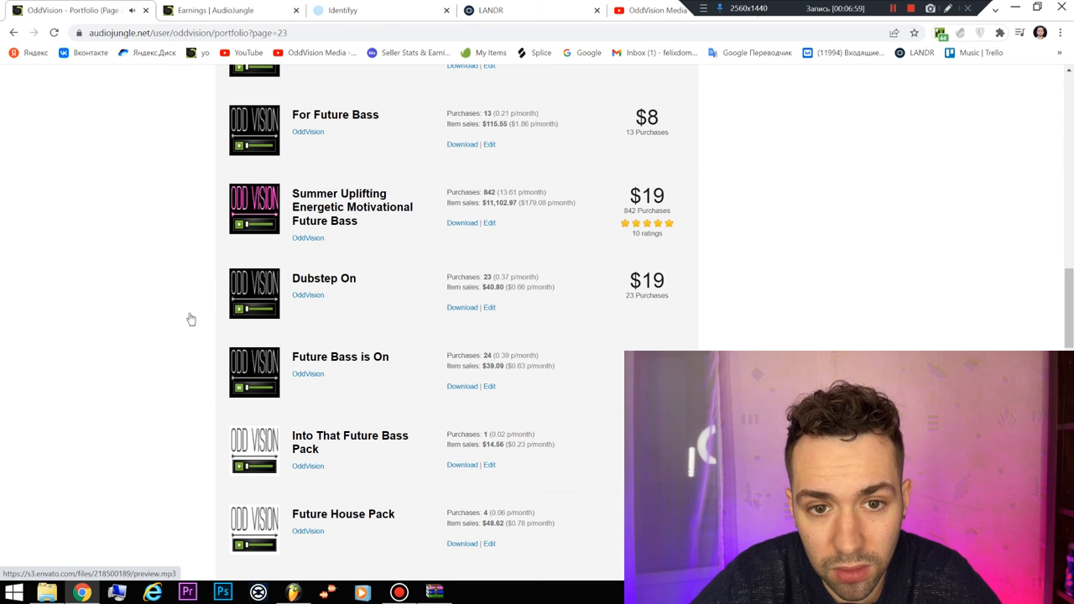
scroll(up, 3)
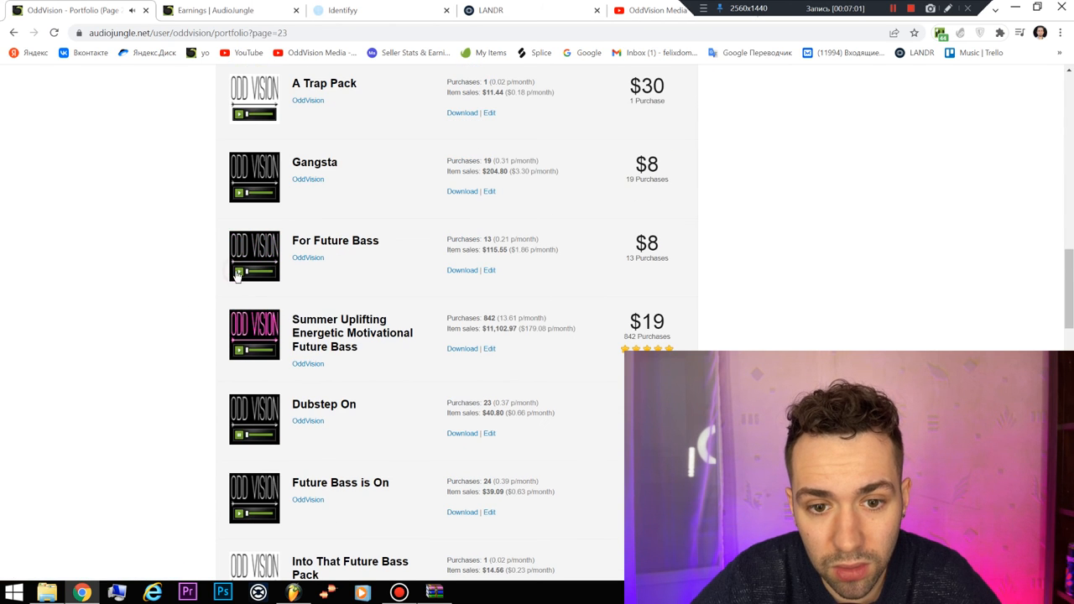
scroll(up, 3)
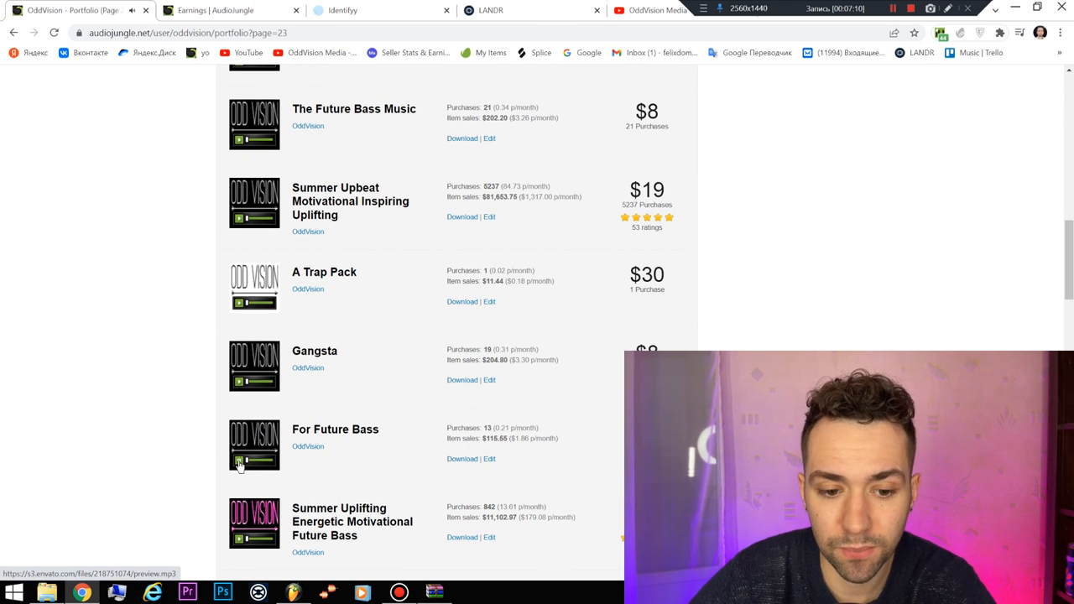
mouse_move(225, 461)
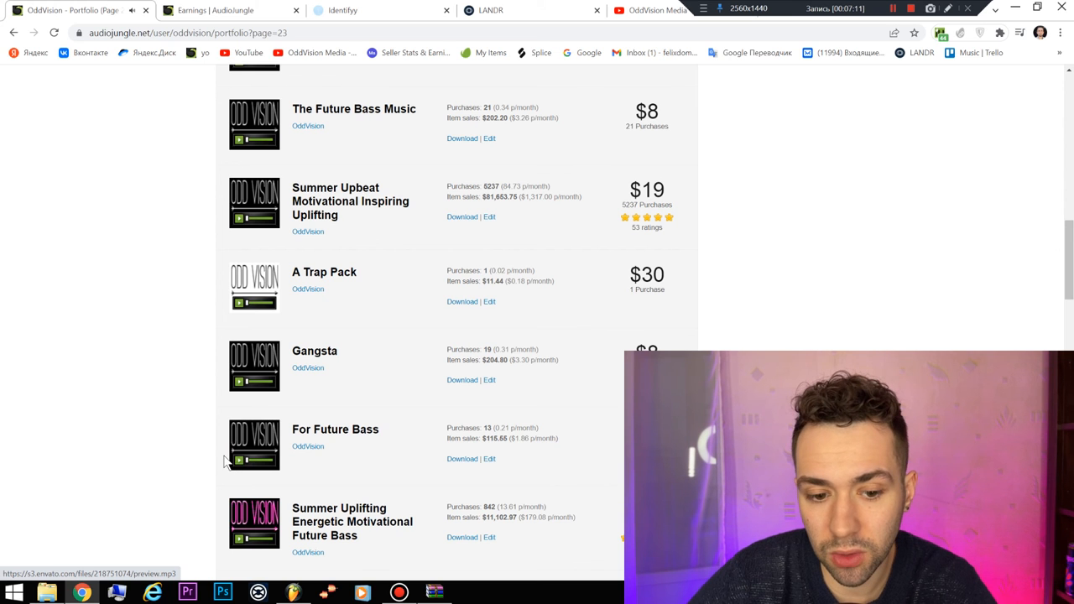
scroll(up, 3)
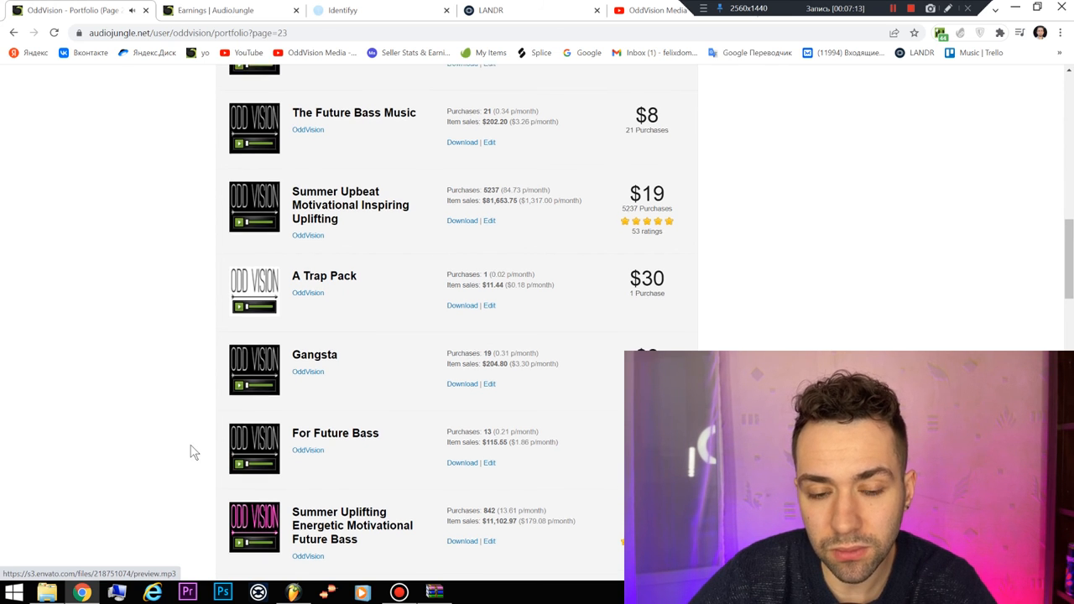
scroll(up, 3)
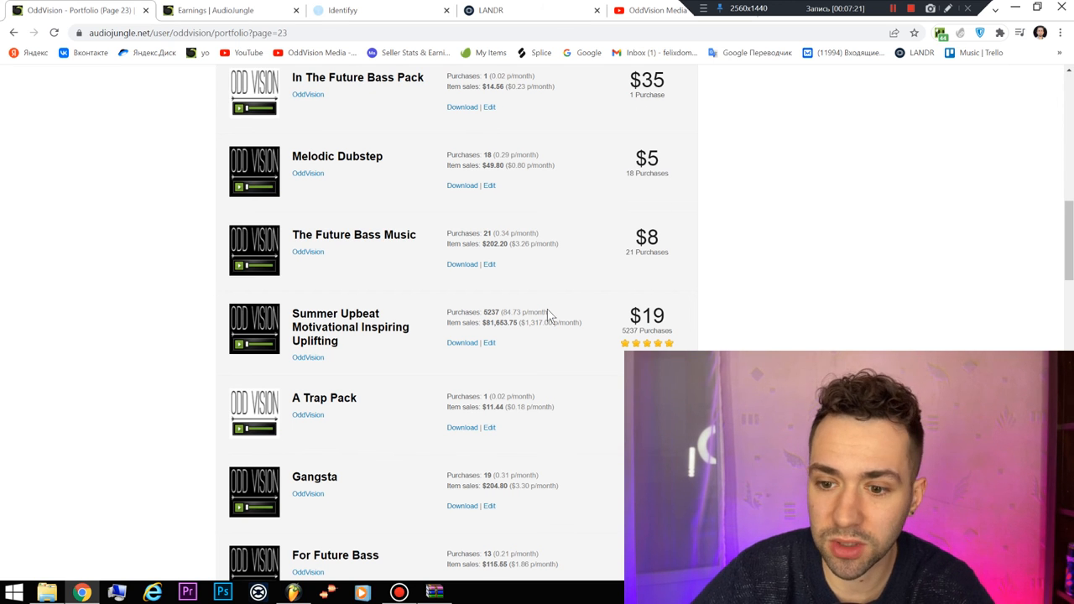
mouse_move(166, 223)
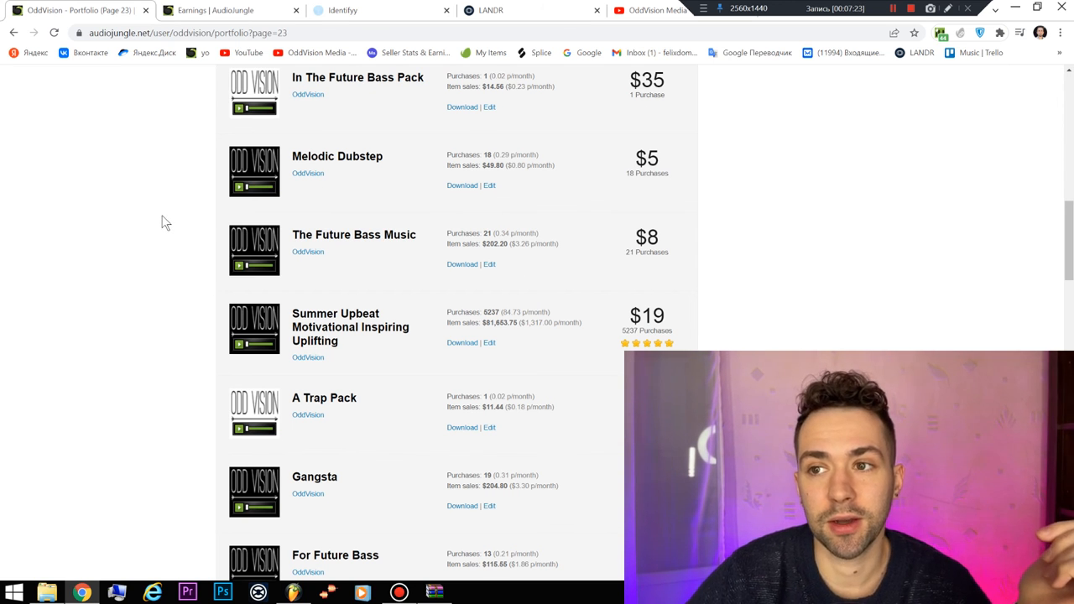